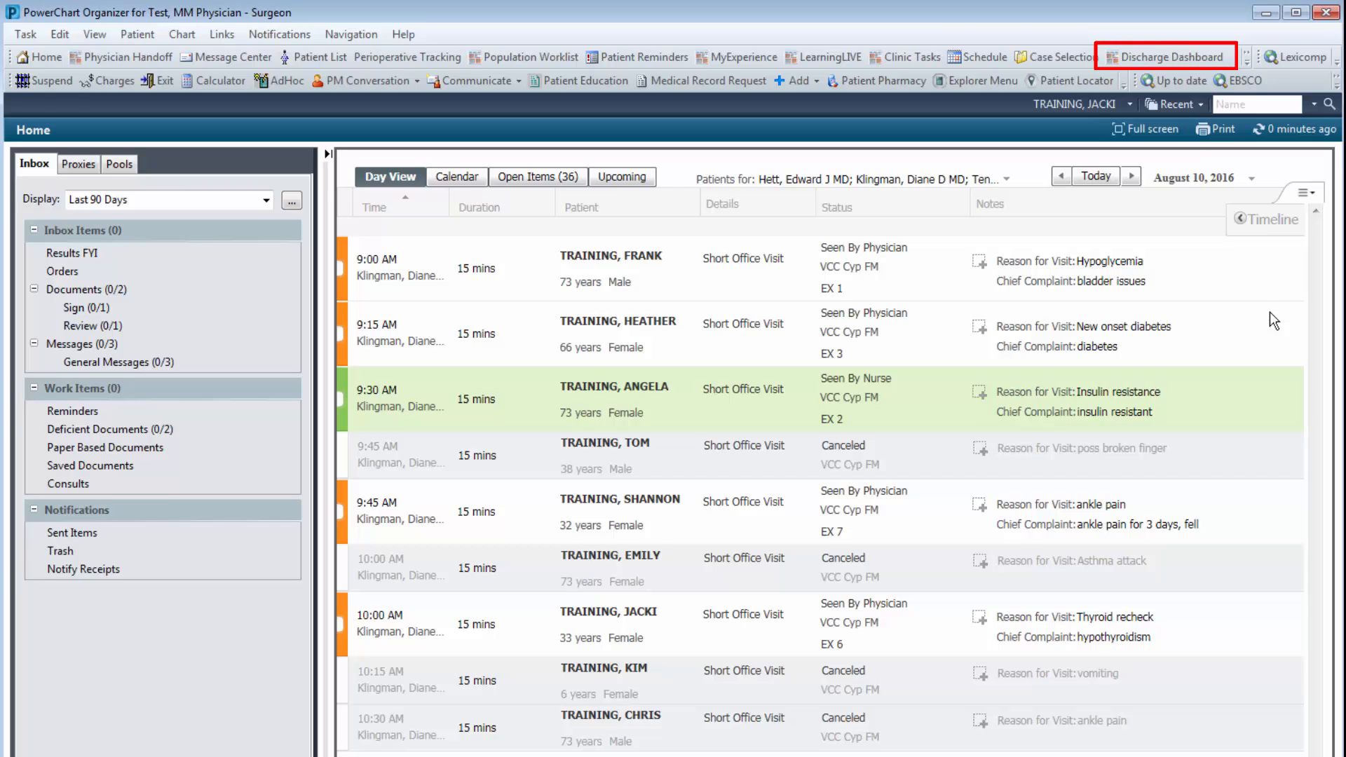
Open the Discharge Readiness Dashboard listing St. Francis 5th Floor patients' discharge status
click(1166, 57)
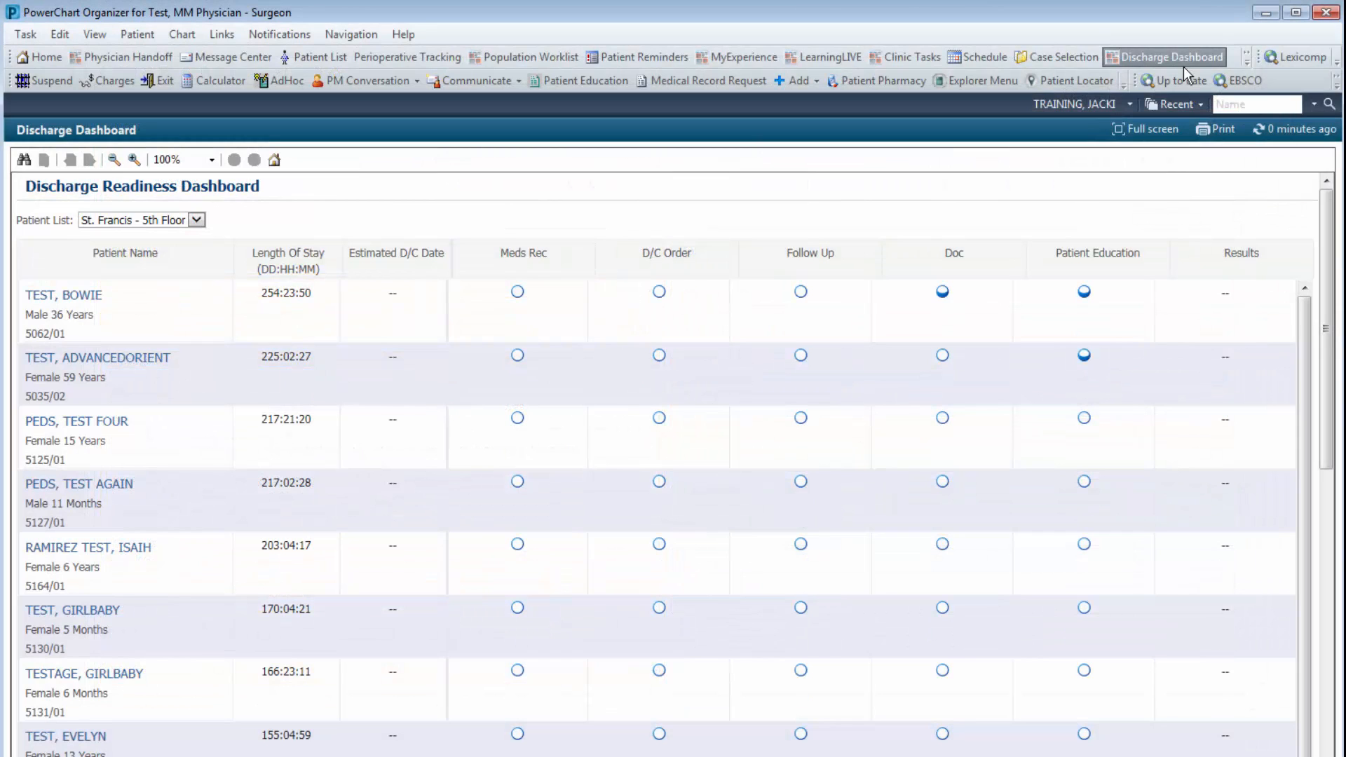
mouse_move(820, 215)
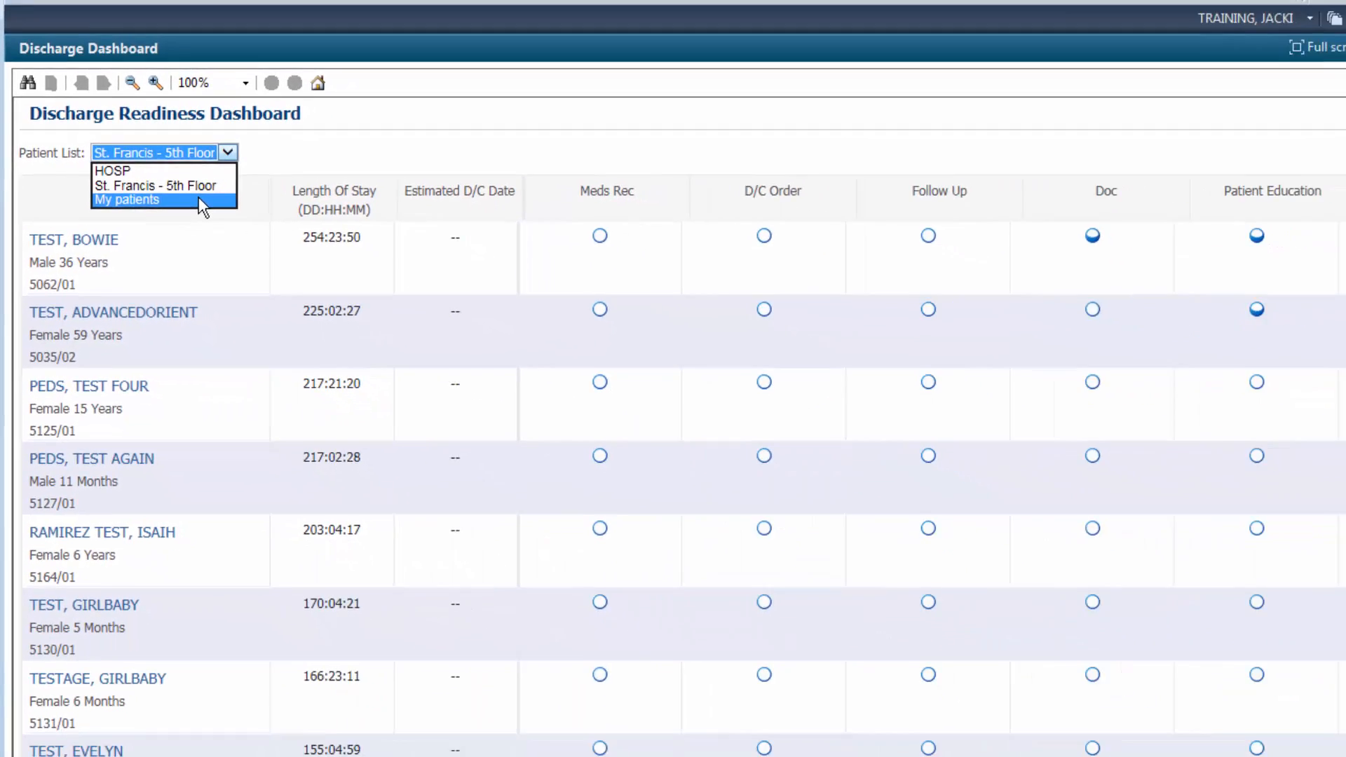
Filter the dashboard to My patients and open the last-listed chart, TEST, ANDI
click(127, 199)
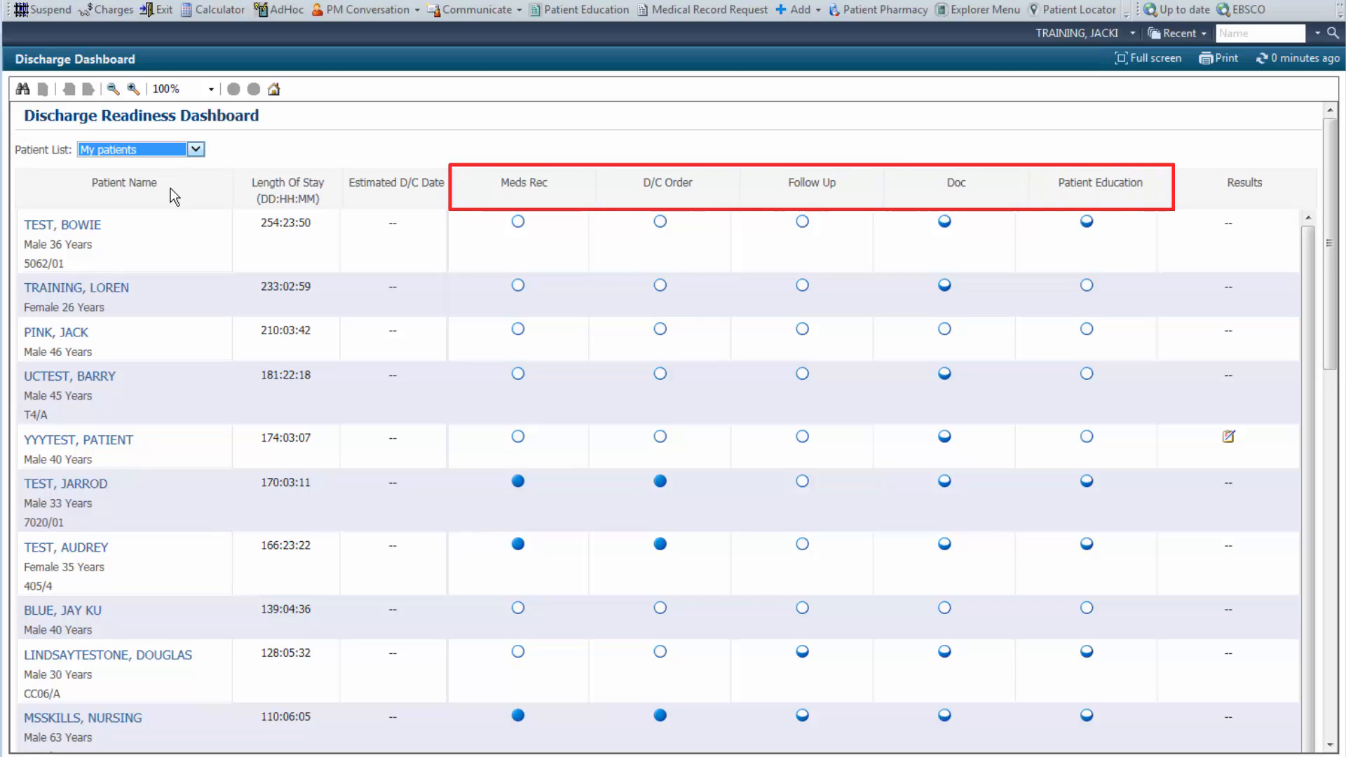
scroll(down, 3)
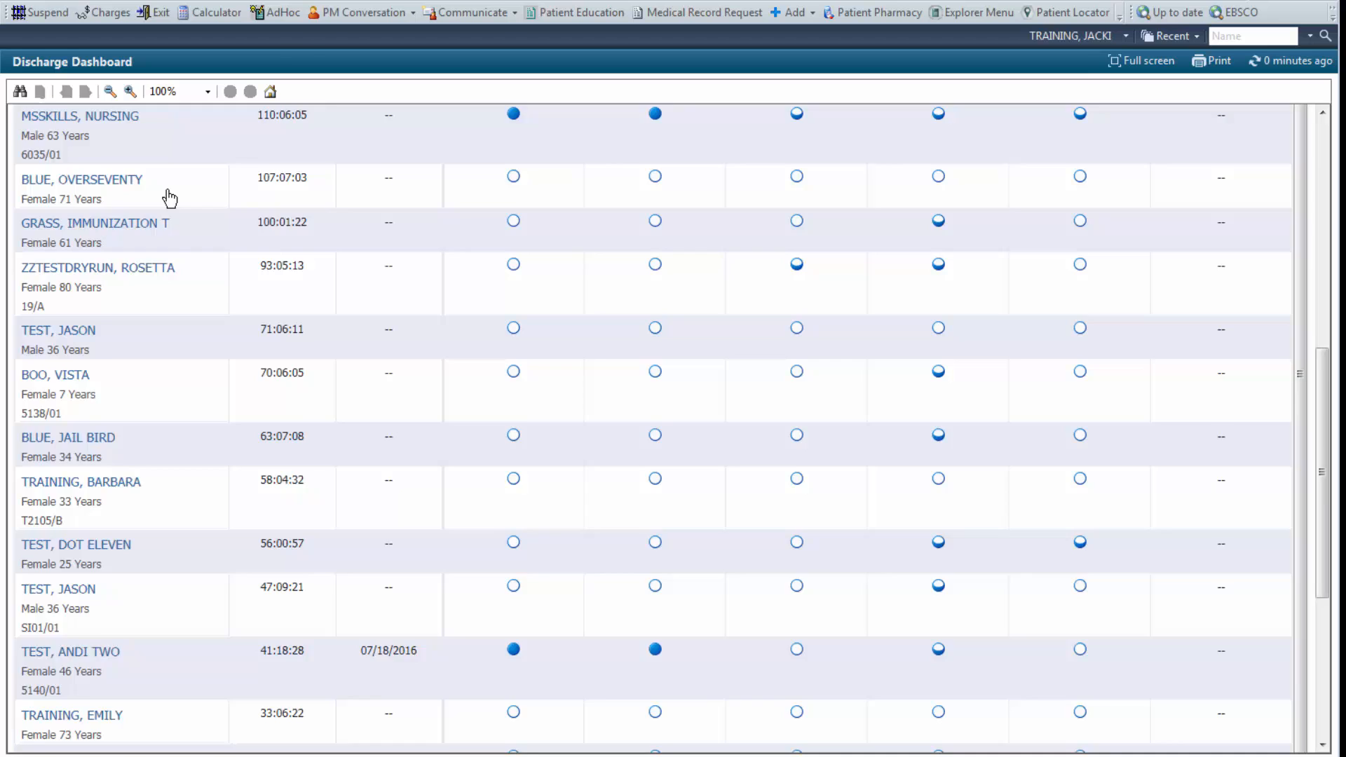
scroll(down, 3)
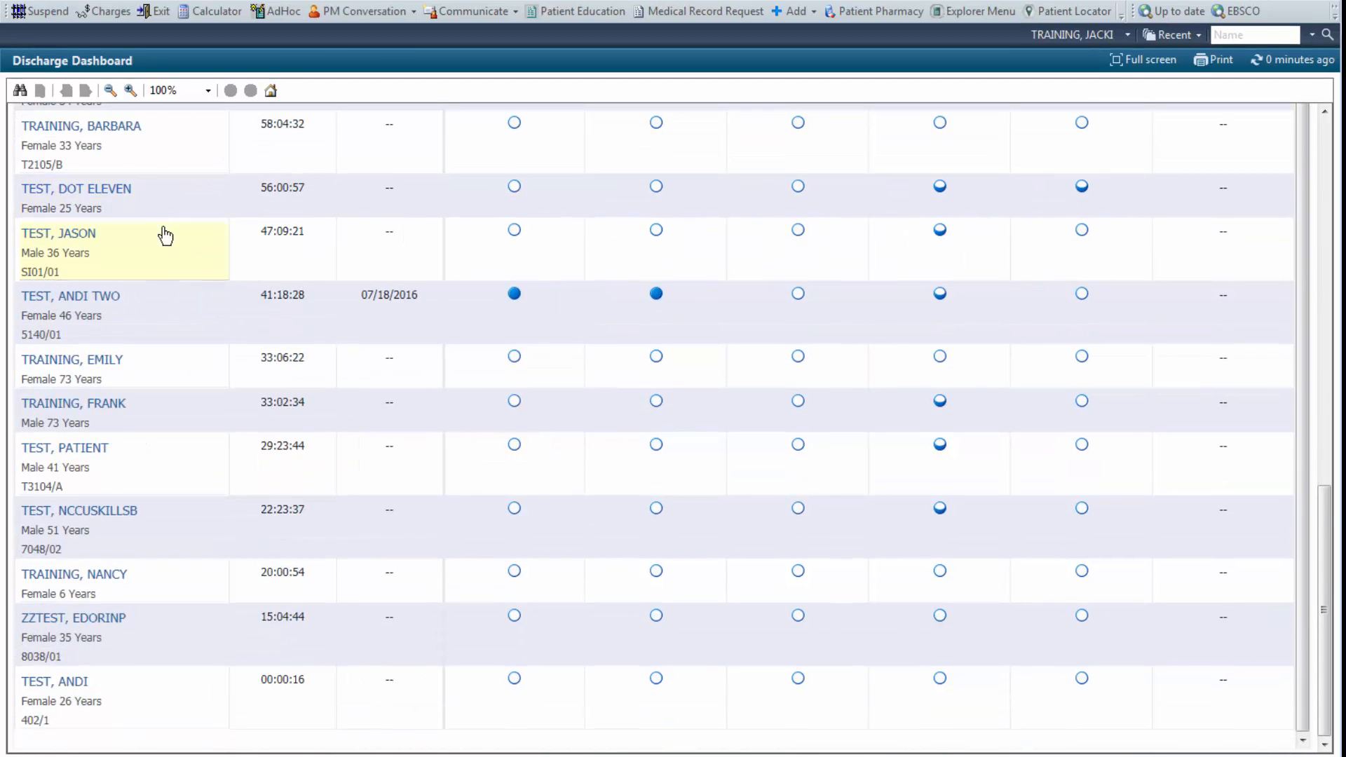
mouse_move(43, 687)
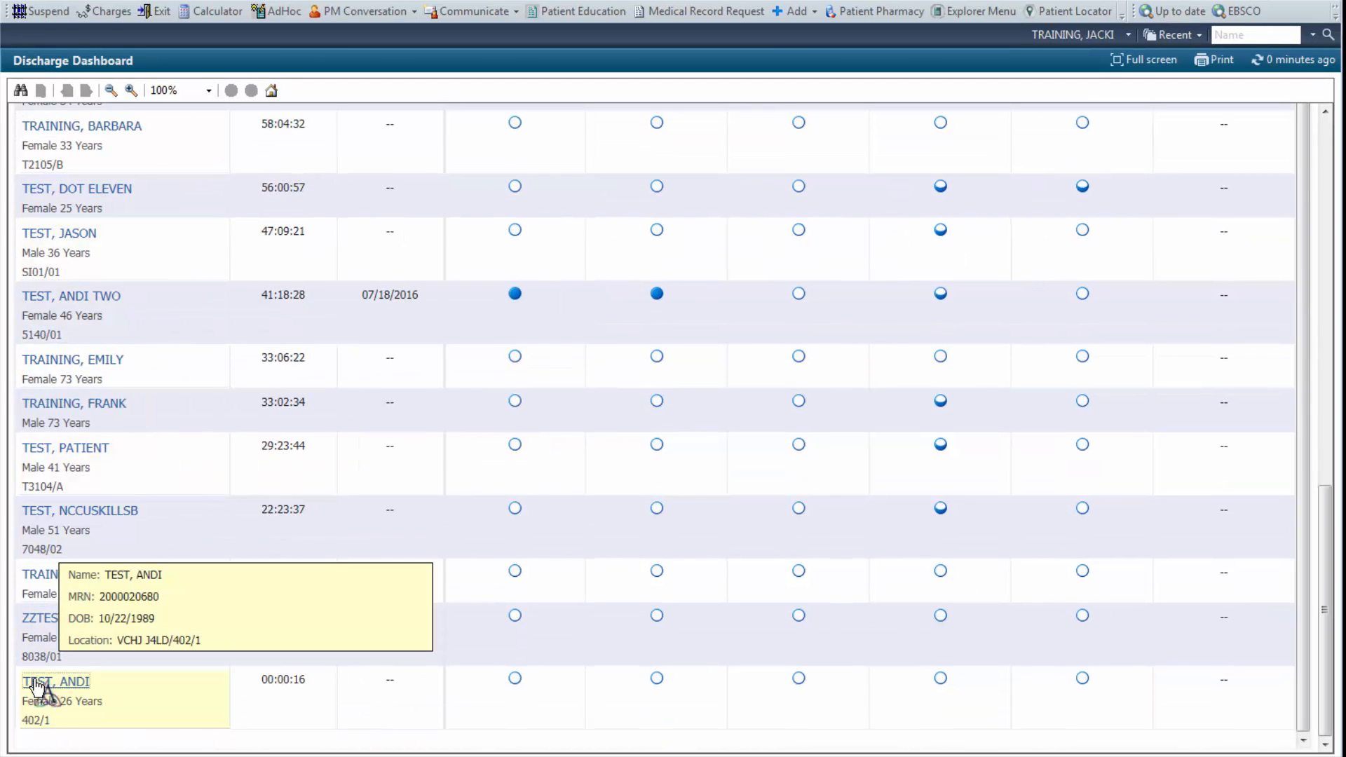
click(55, 681)
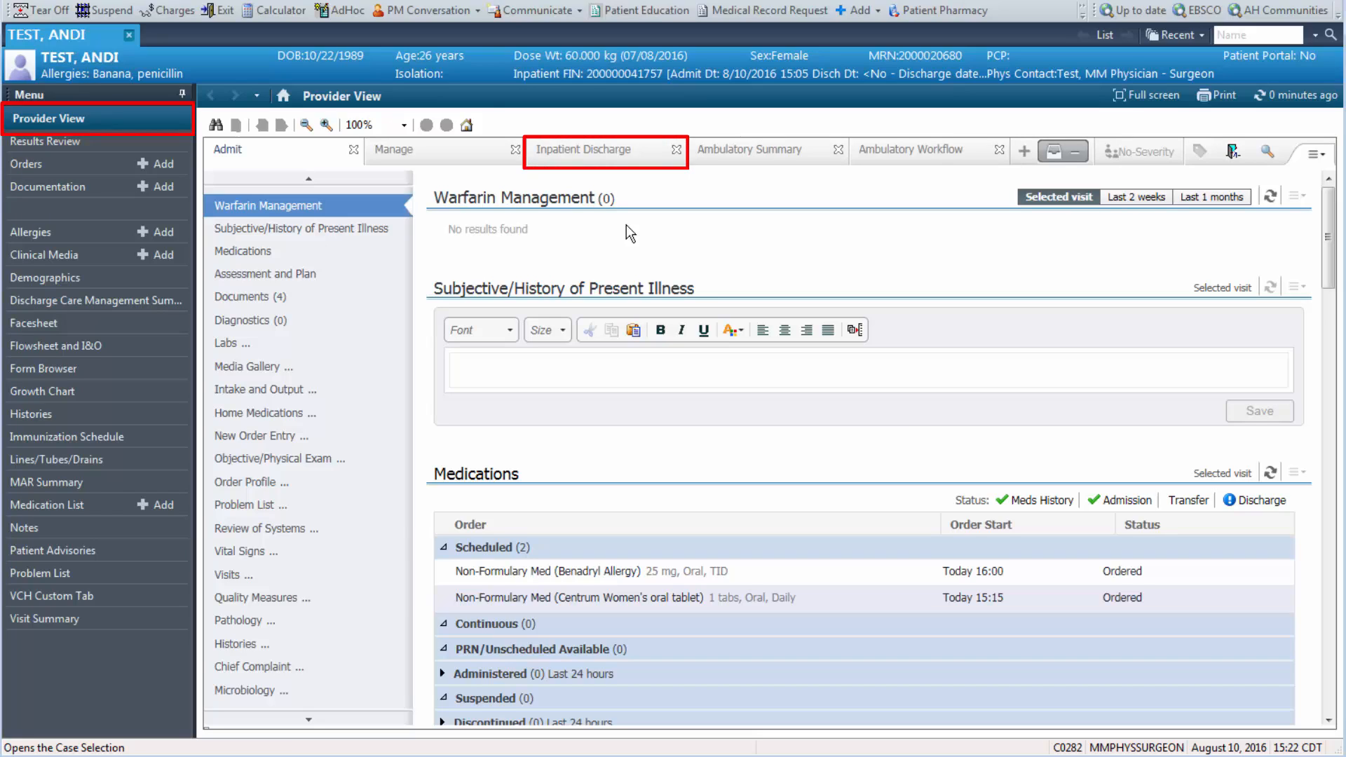
Open TEST, ANDI's Inpatient Discharge workflow, showing the Problem List and discharge sections
click(585, 149)
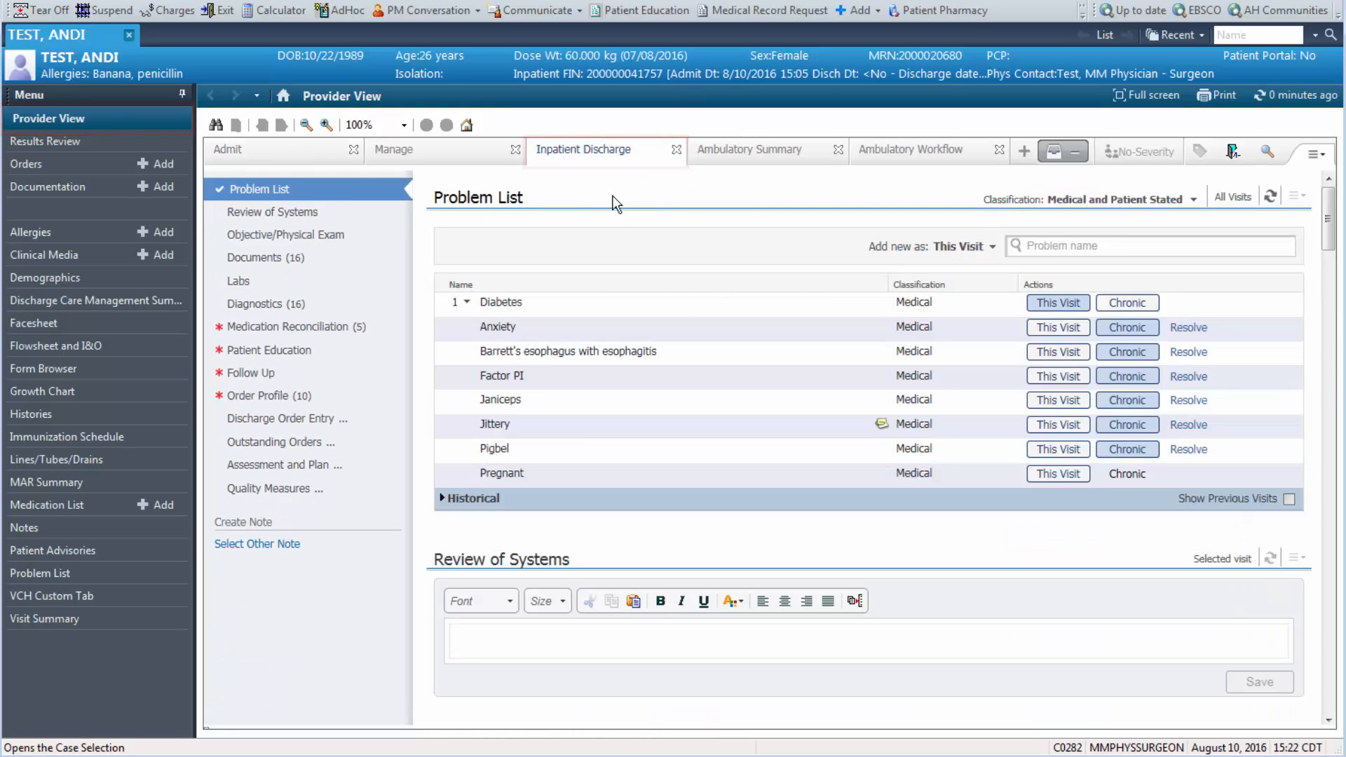
click(1145, 95)
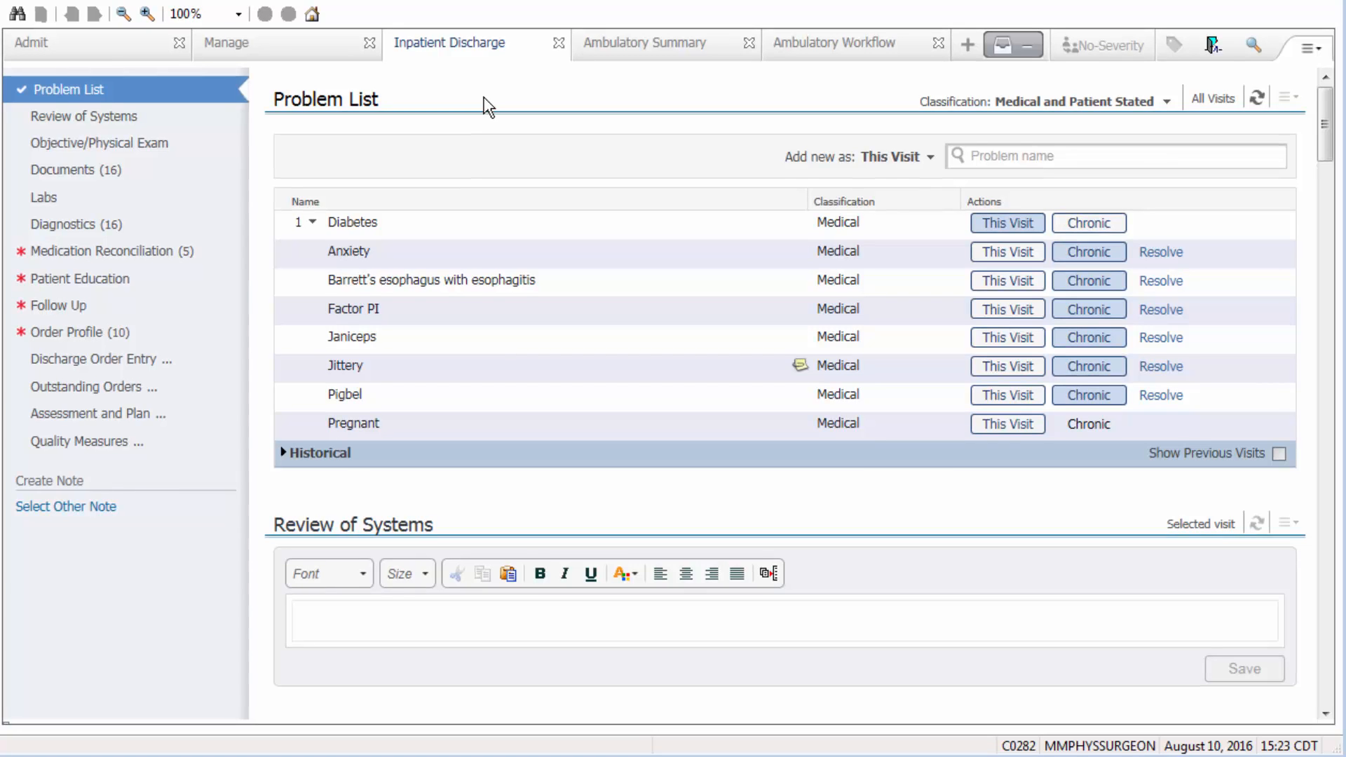
mouse_move(861, 111)
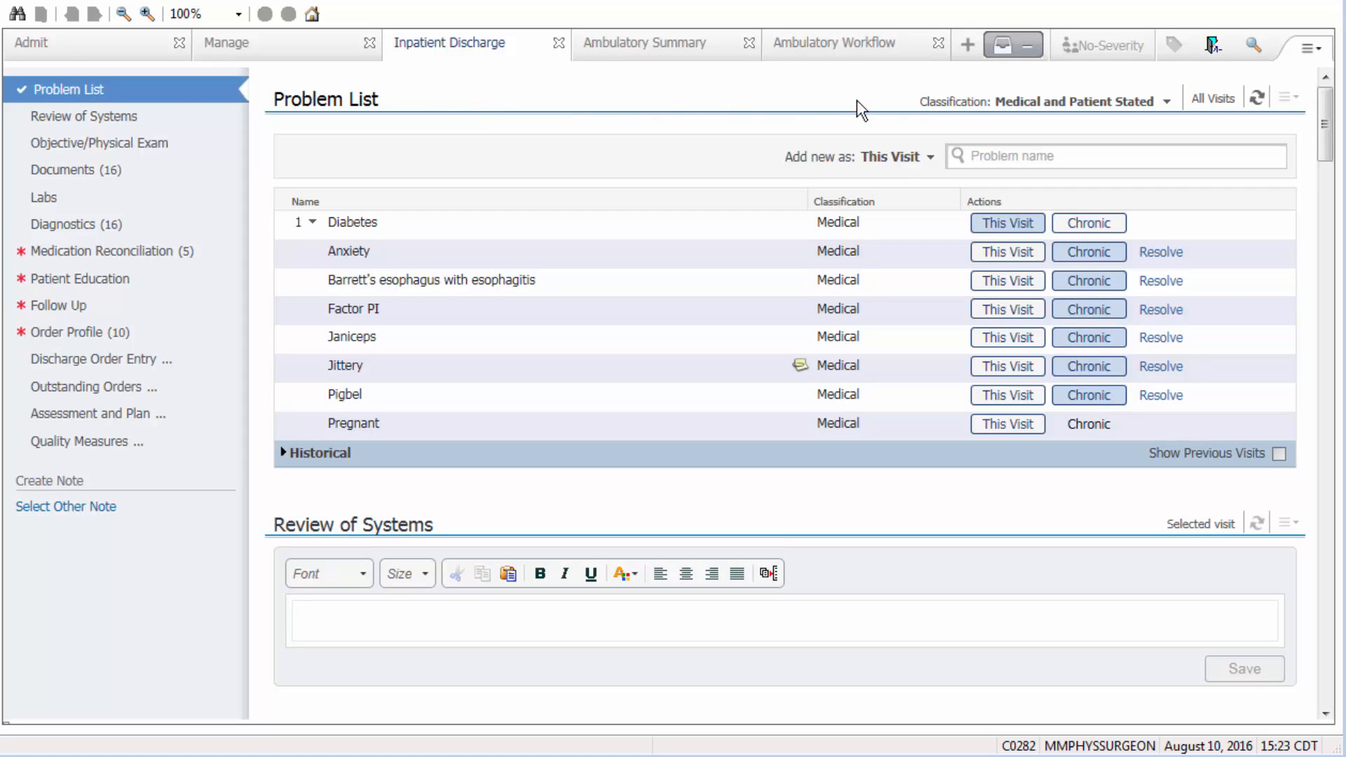
Enable the Microbiology component from page options and jump to that section
click(1308, 46)
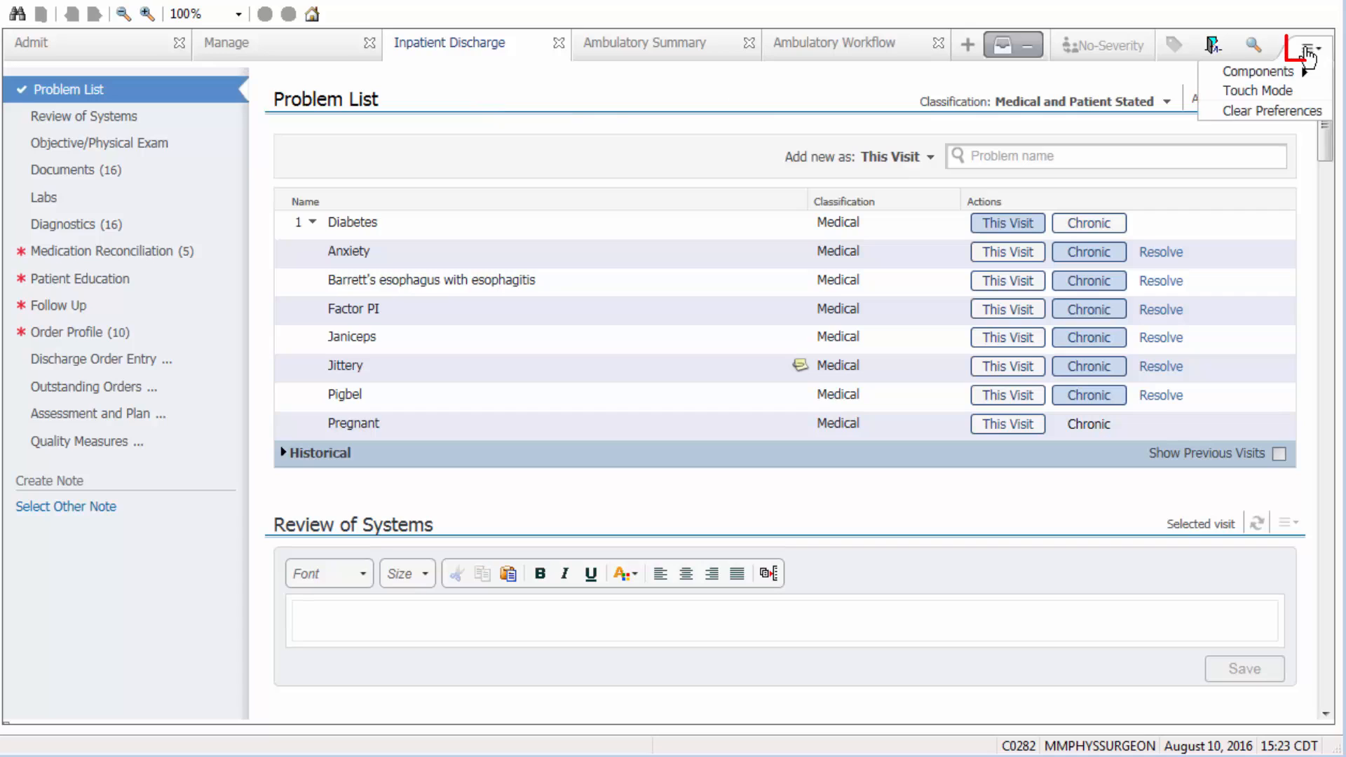
click(1259, 71)
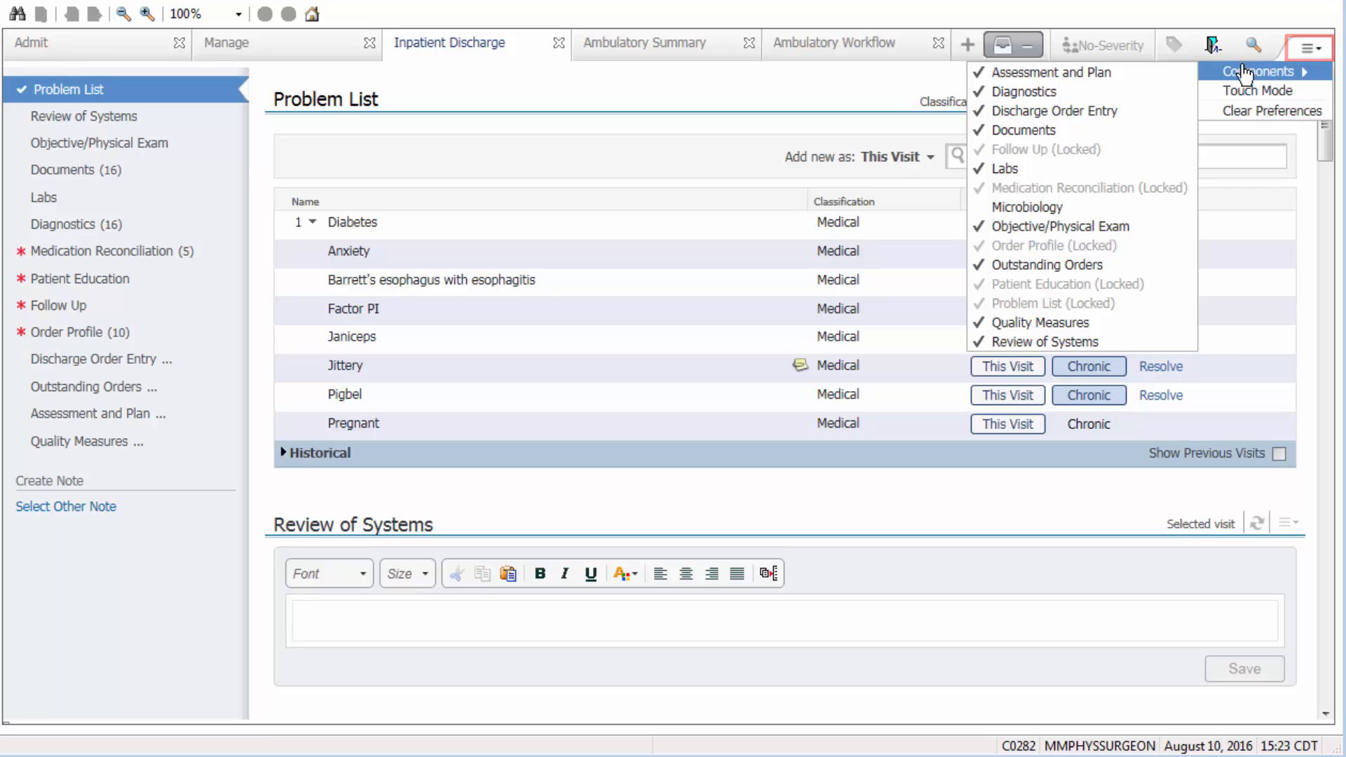
mouse_move(1027, 207)
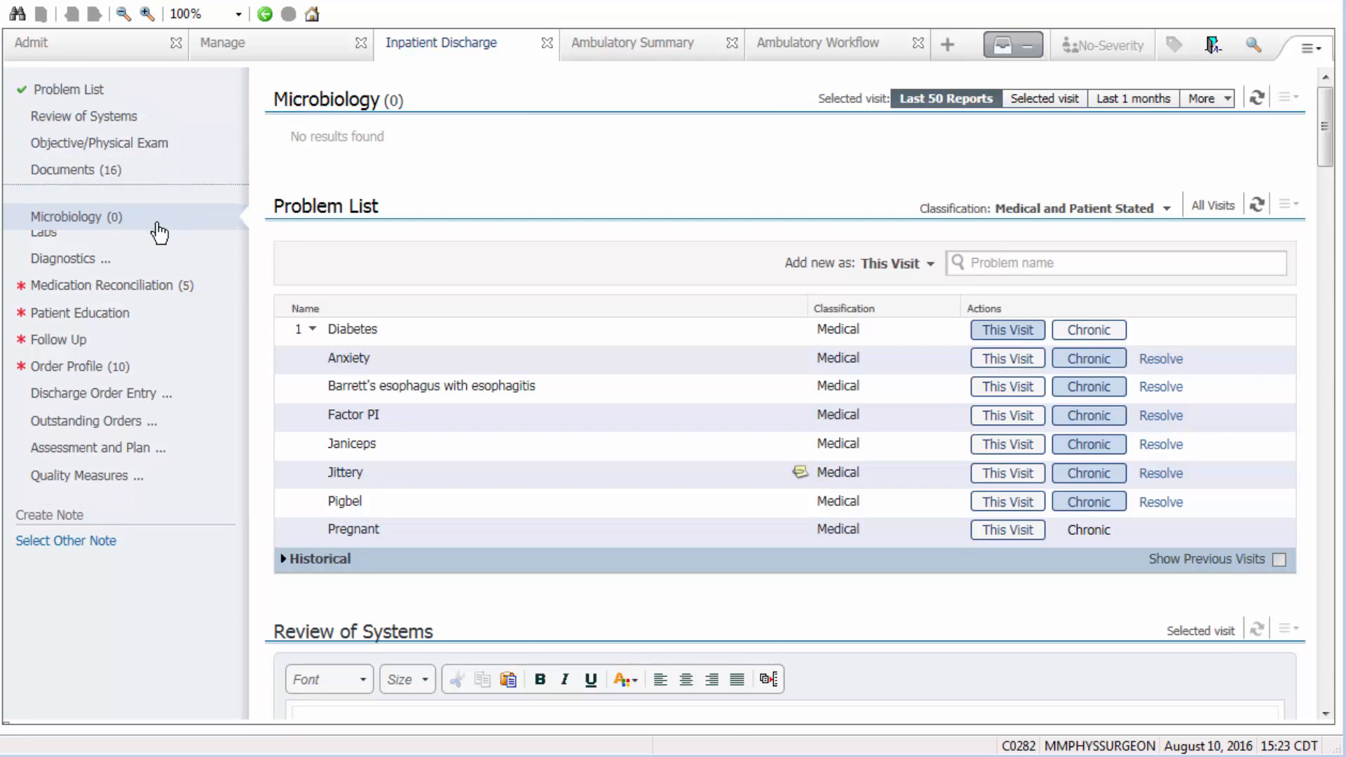
click(70, 251)
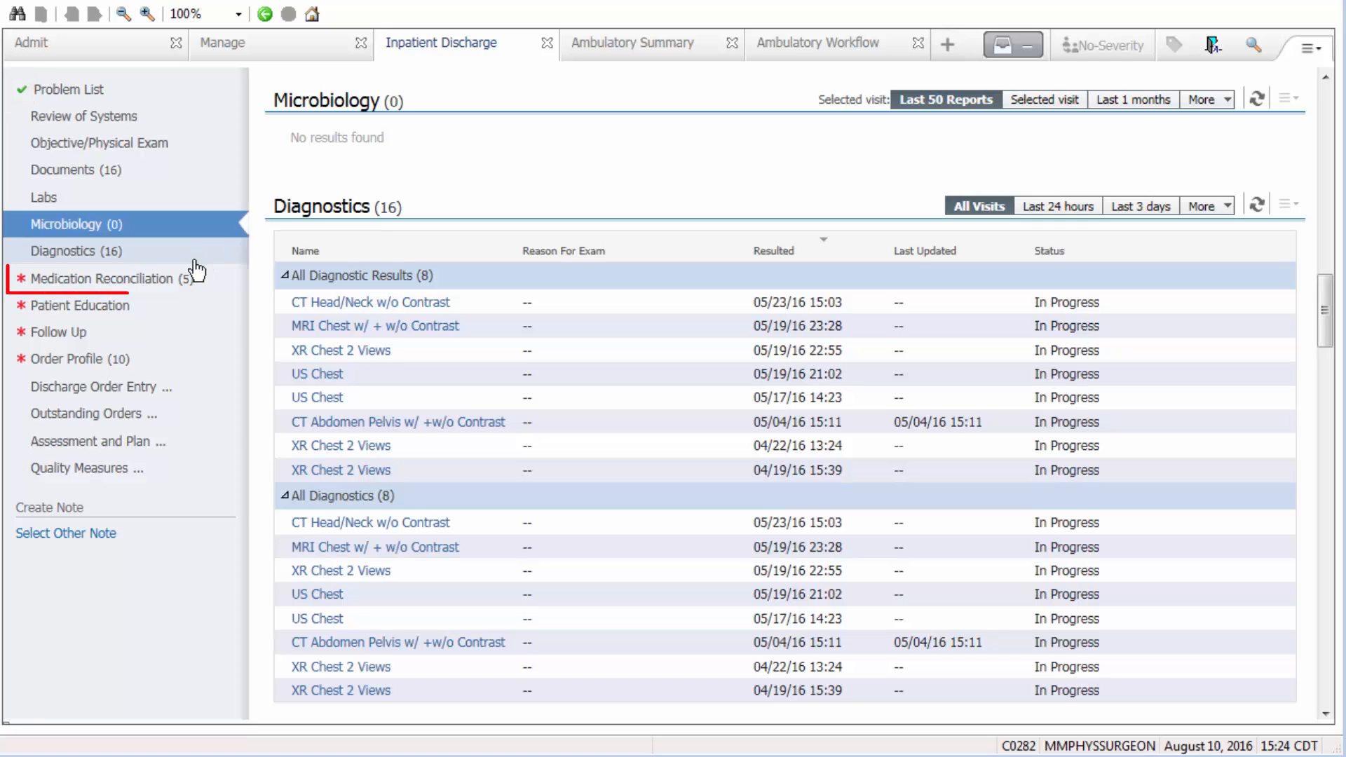
Reconcile medications for discharge, leaving 2, and view the 10-order Order Profile
click(102, 279)
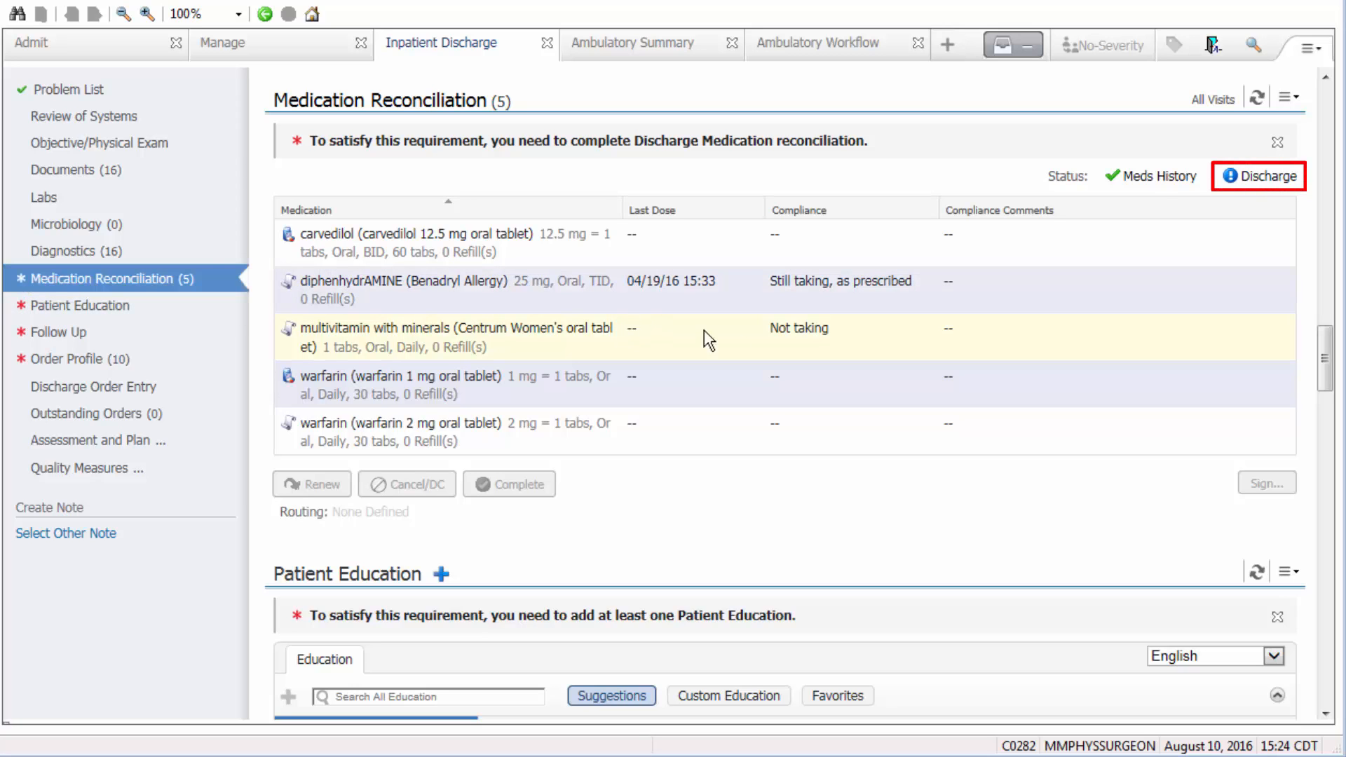
click(1261, 176)
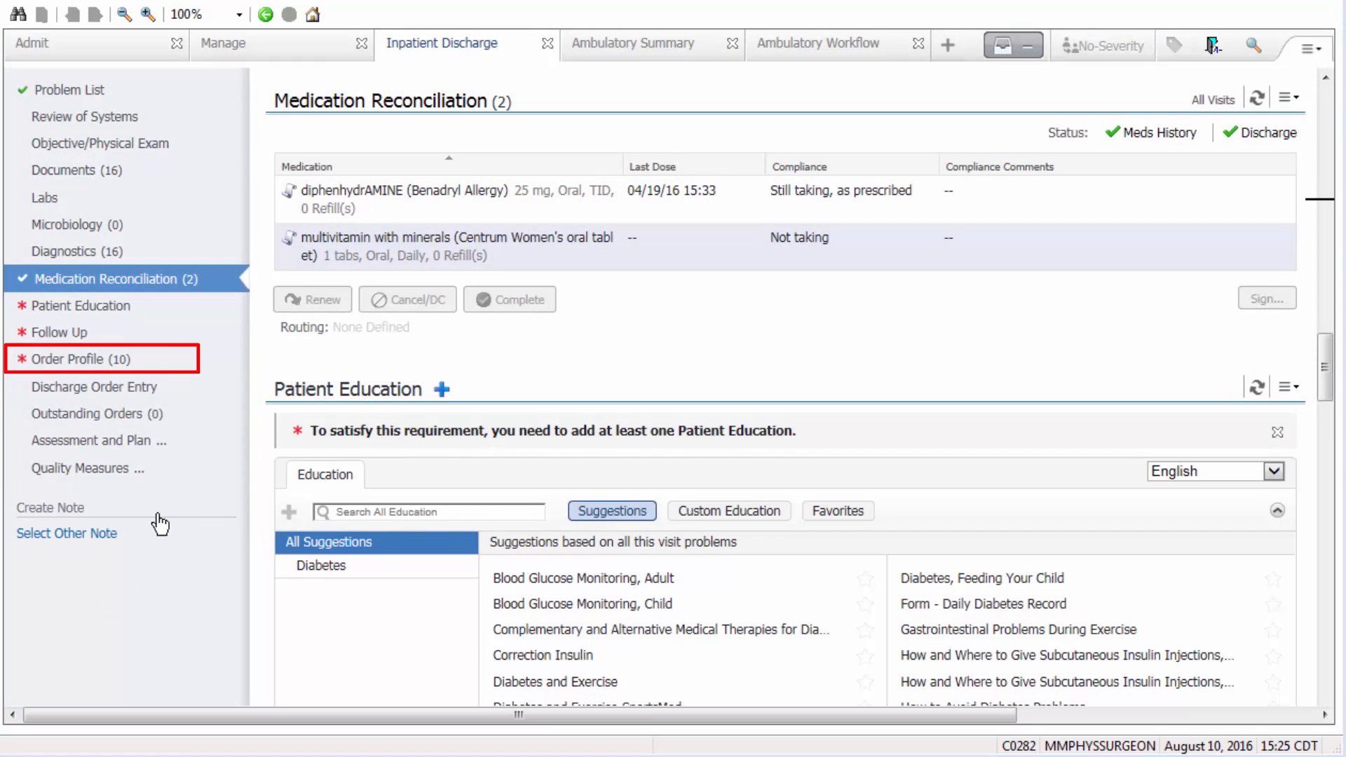
click(77, 359)
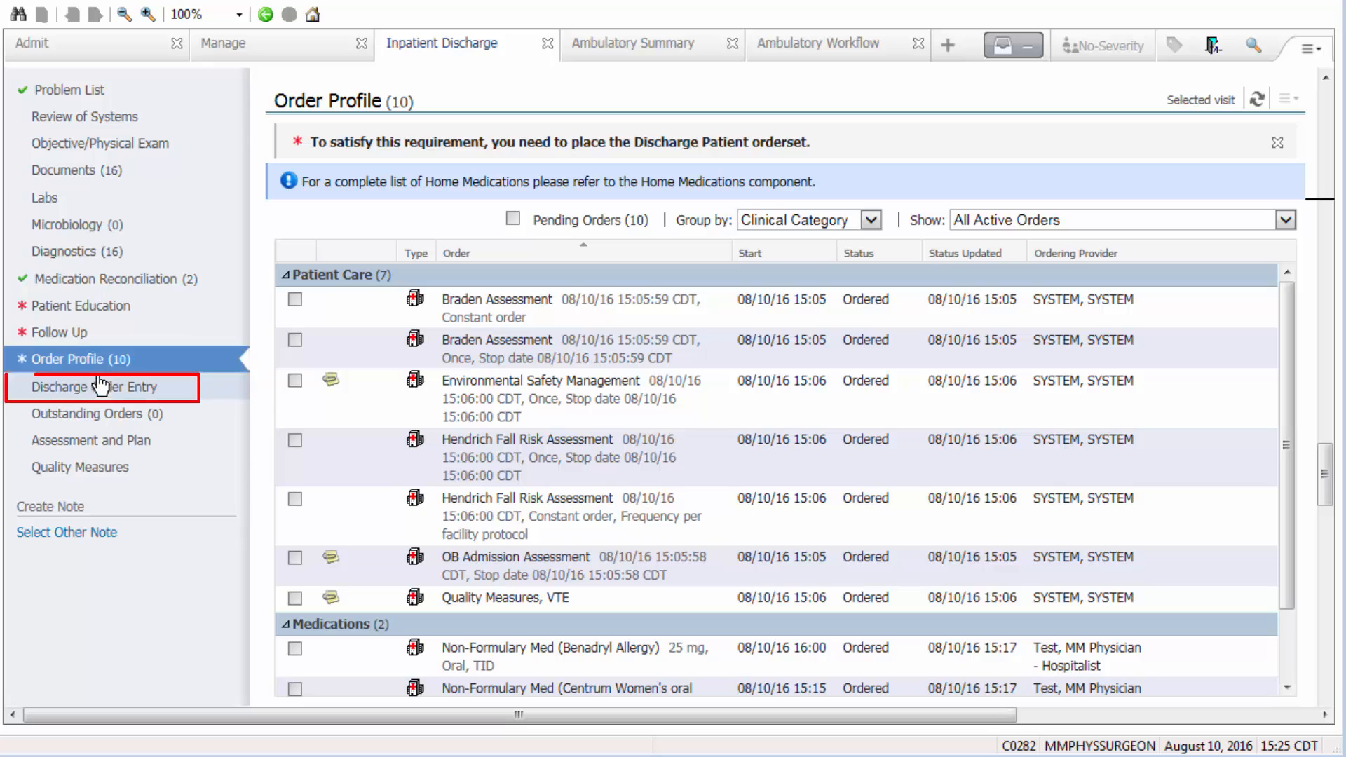
Order DISC Discharge Orders VC and open it from the signature queue to modify
click(96, 386)
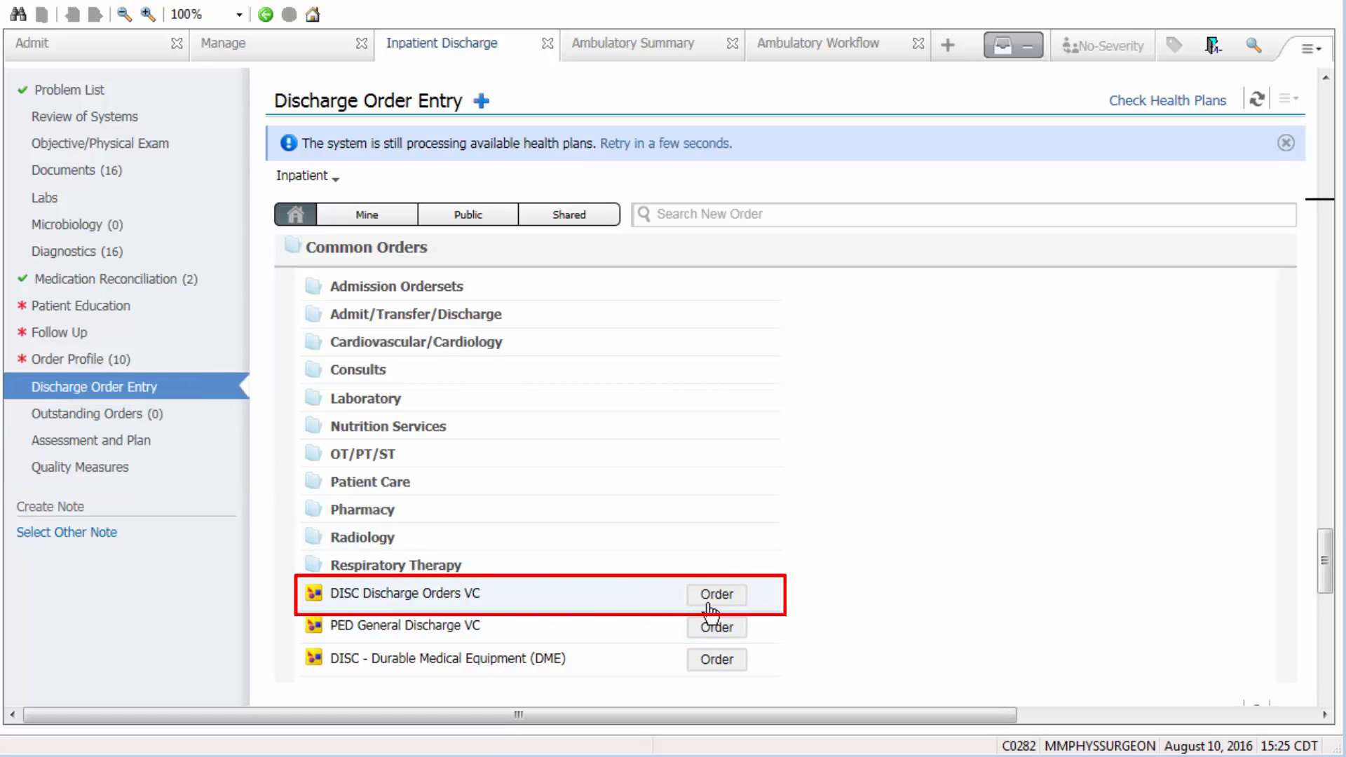
click(717, 594)
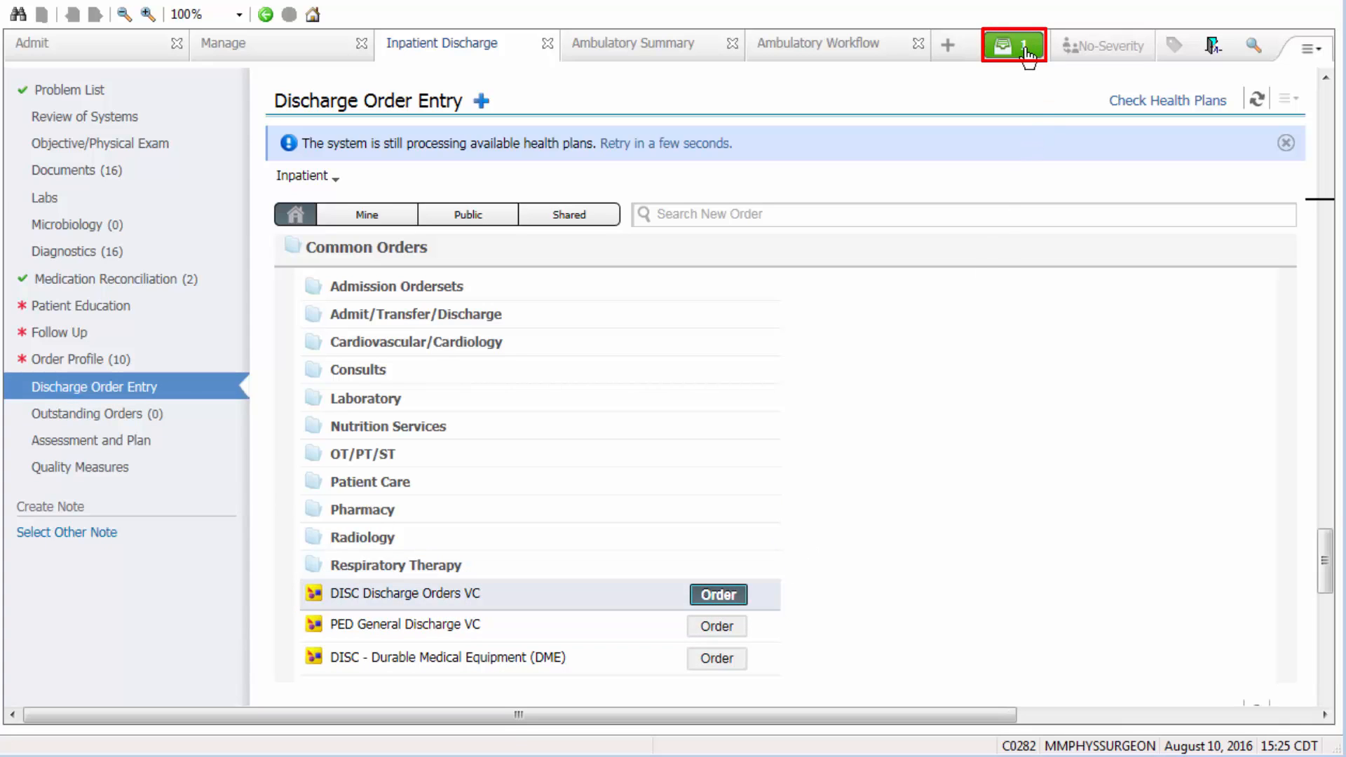
click(1011, 43)
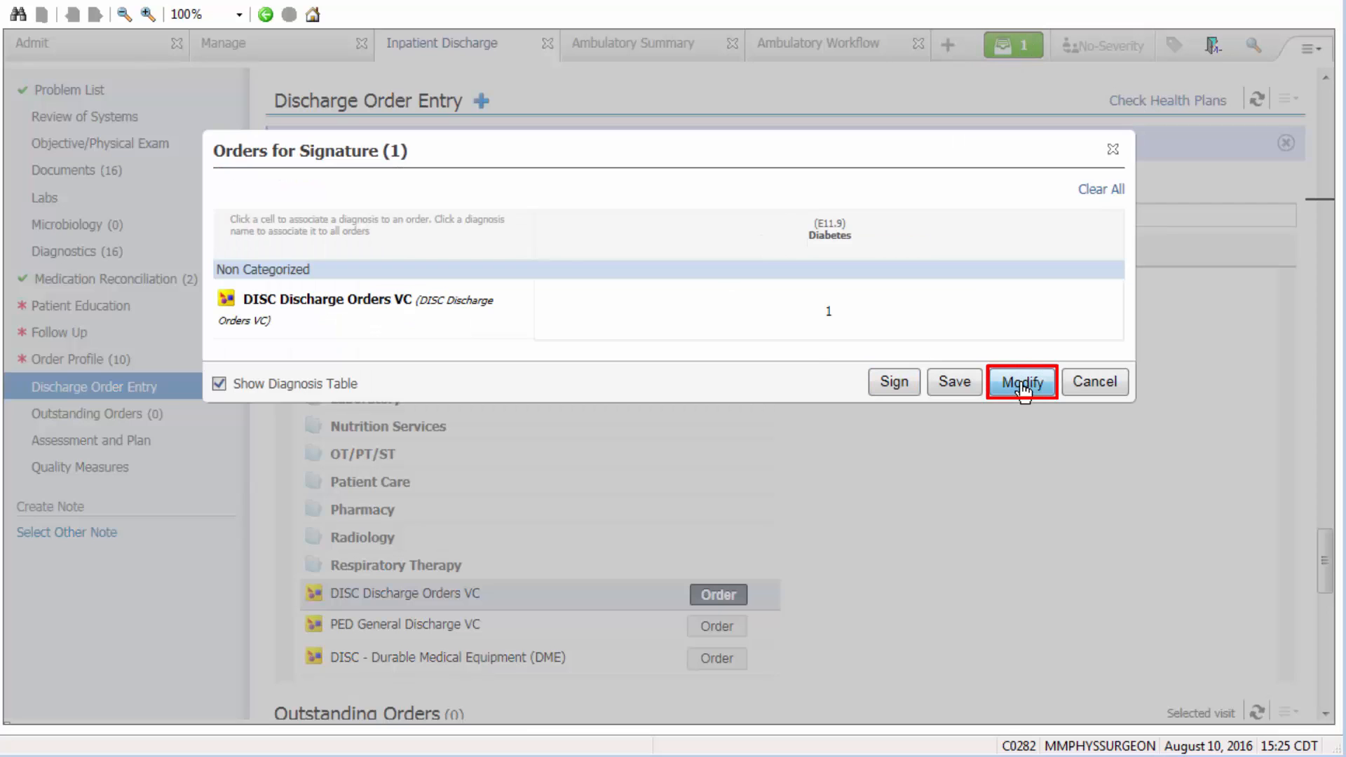
click(1021, 382)
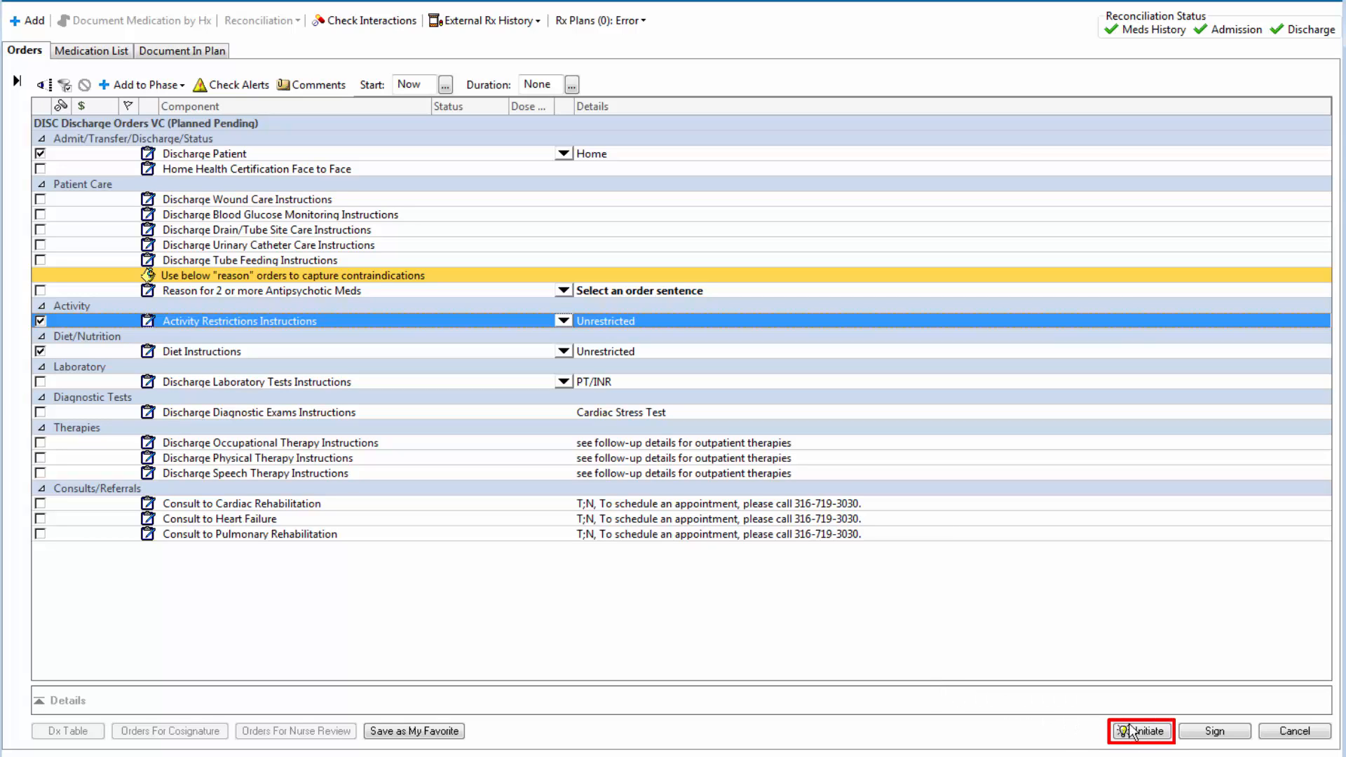
Initiate, review and sign the Discharge Patient, Activity and Diet orders
click(1141, 731)
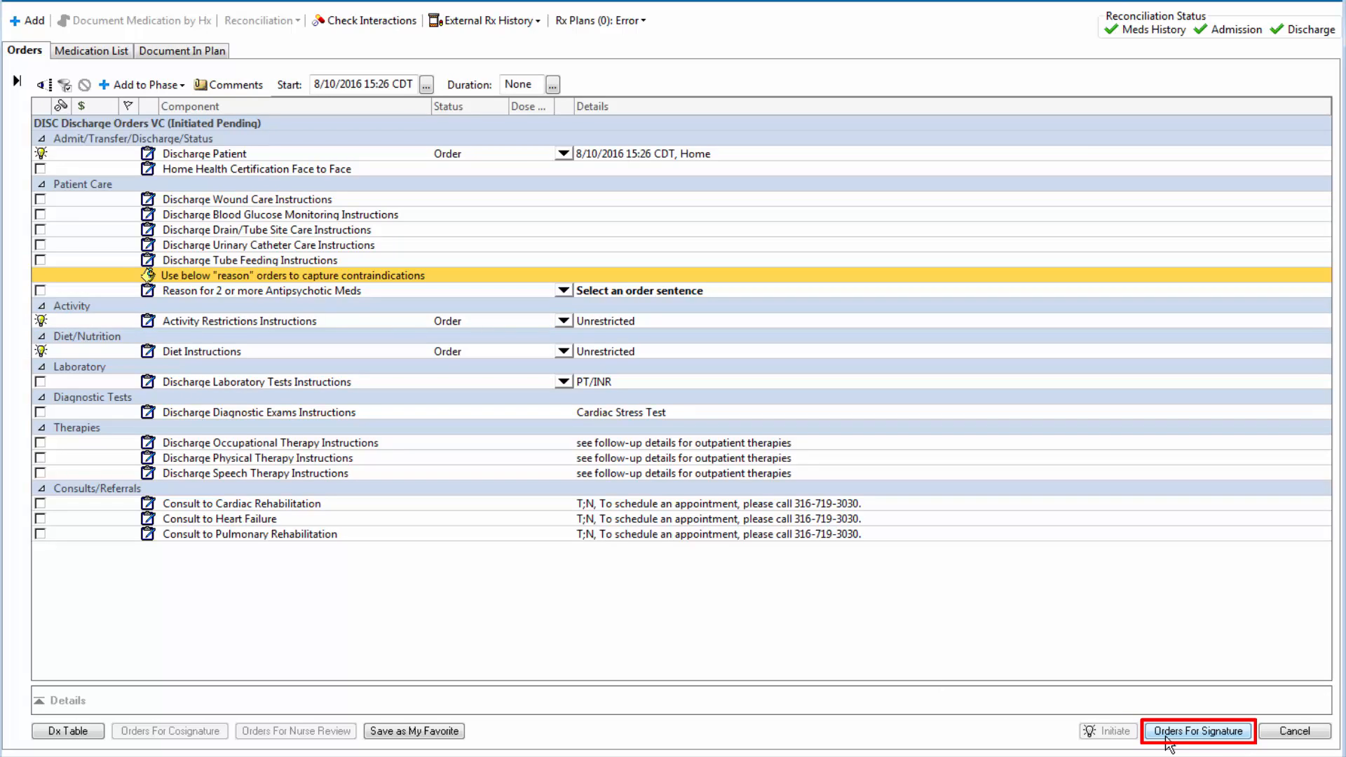
click(1196, 730)
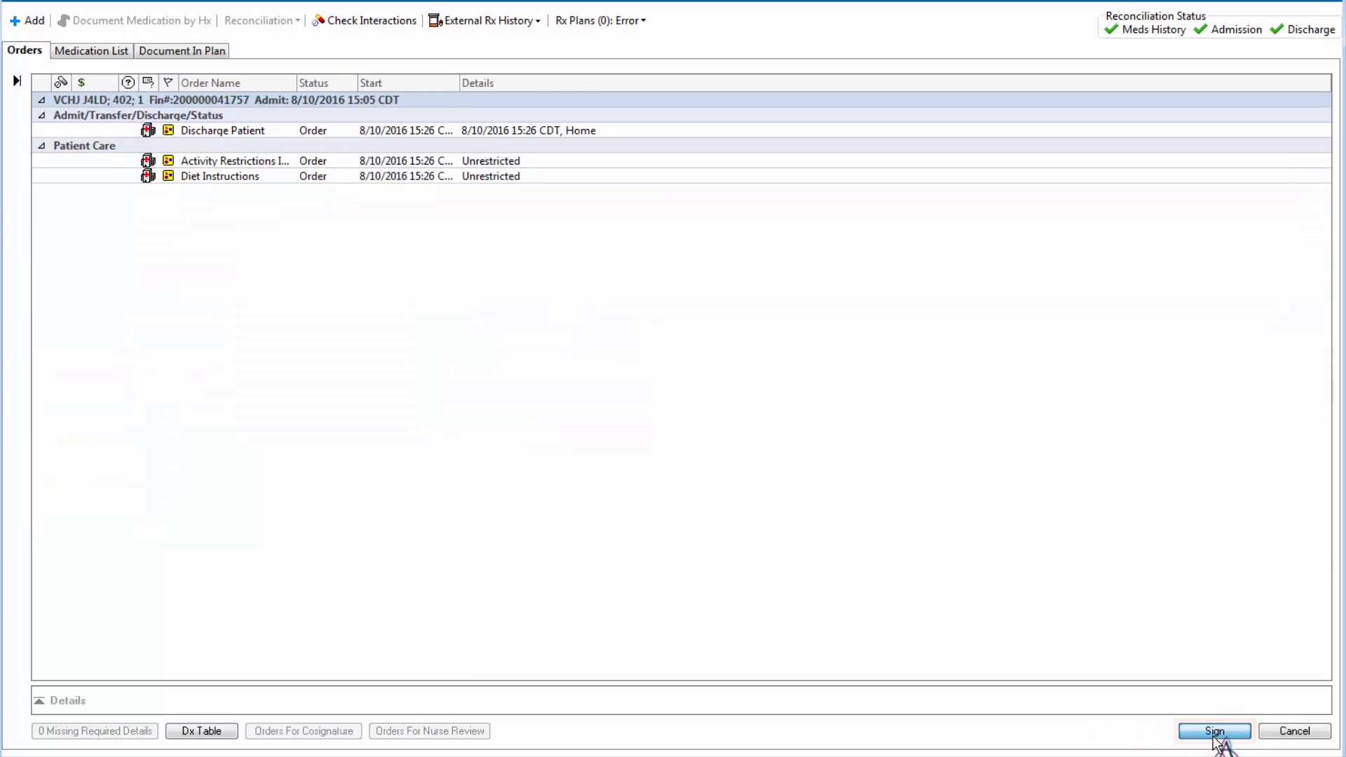
click(1213, 730)
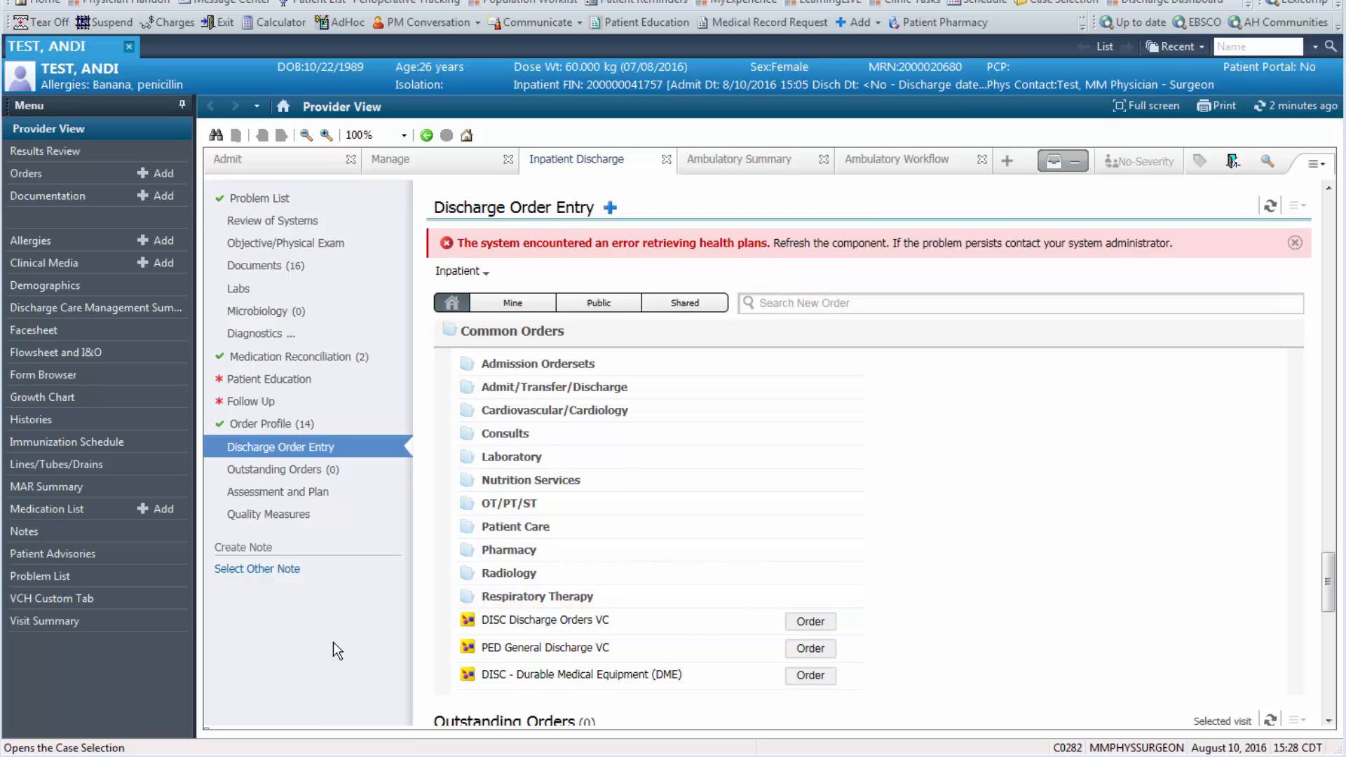
Save an Emergency Department follow-up, only if needed, to return if symptoms worsen
click(250, 401)
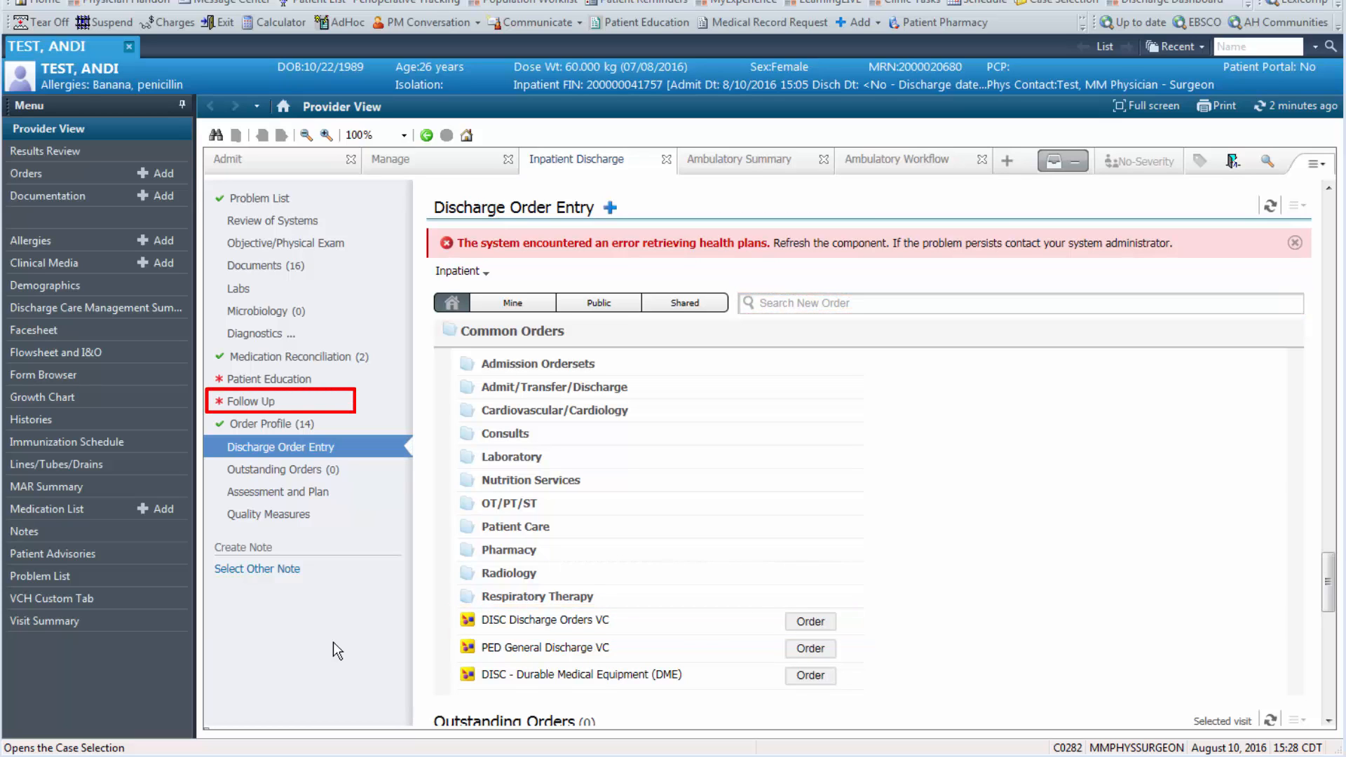
click(251, 401)
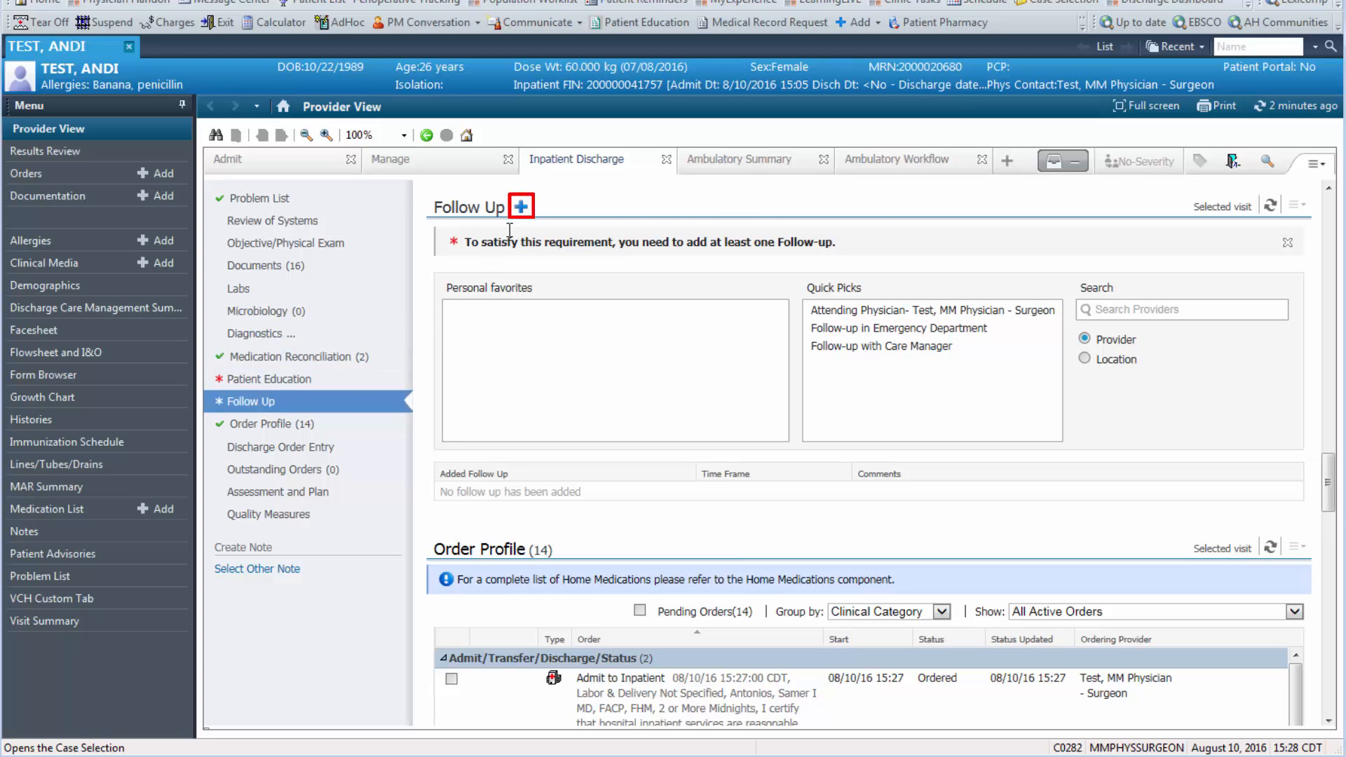
mouse_move(521, 211)
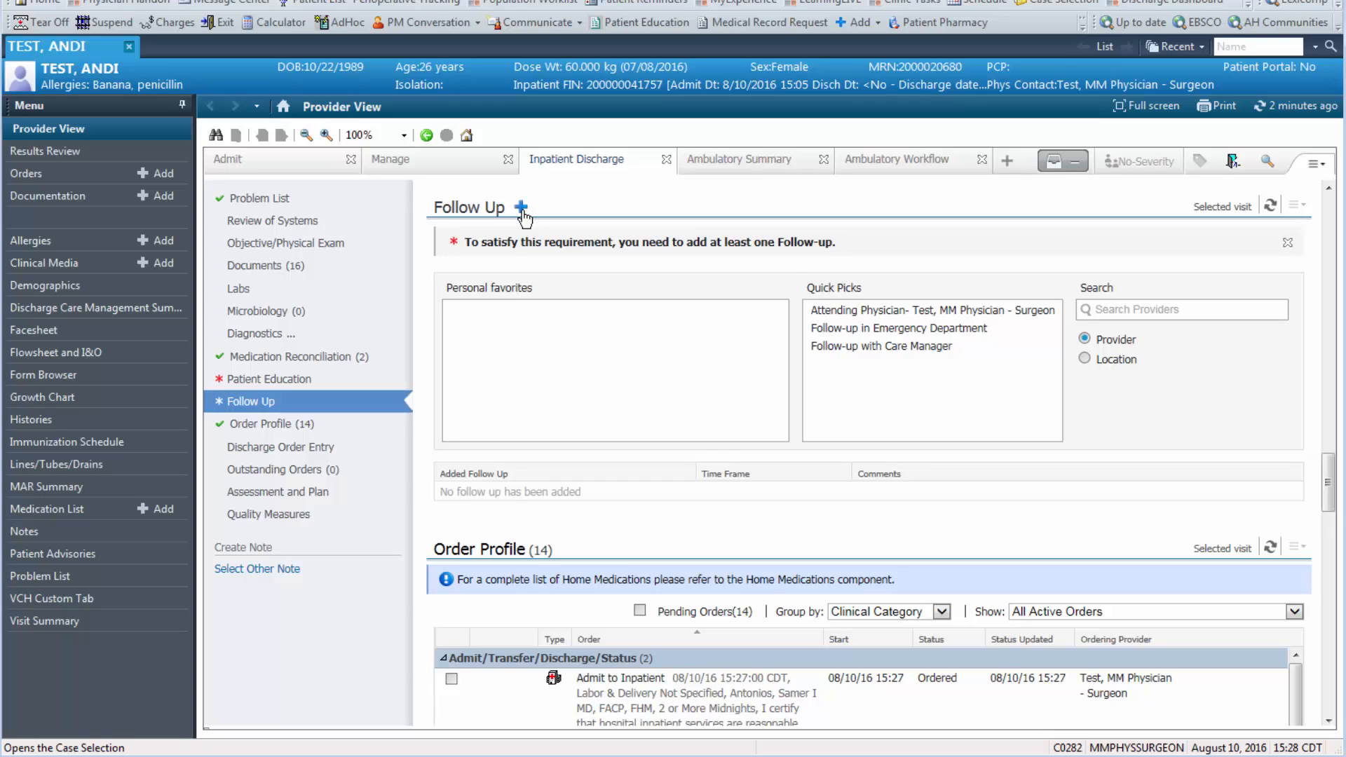
click(620, 677)
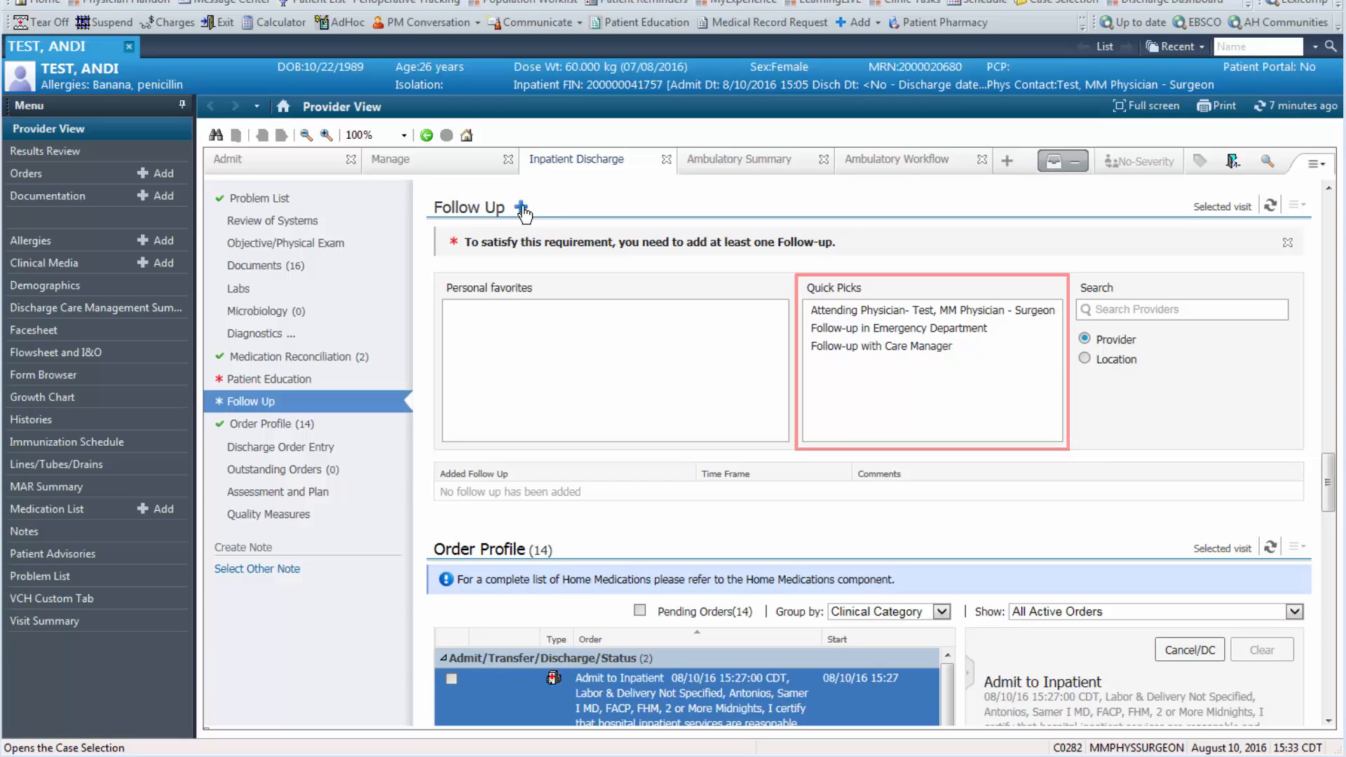
double_click(896, 310)
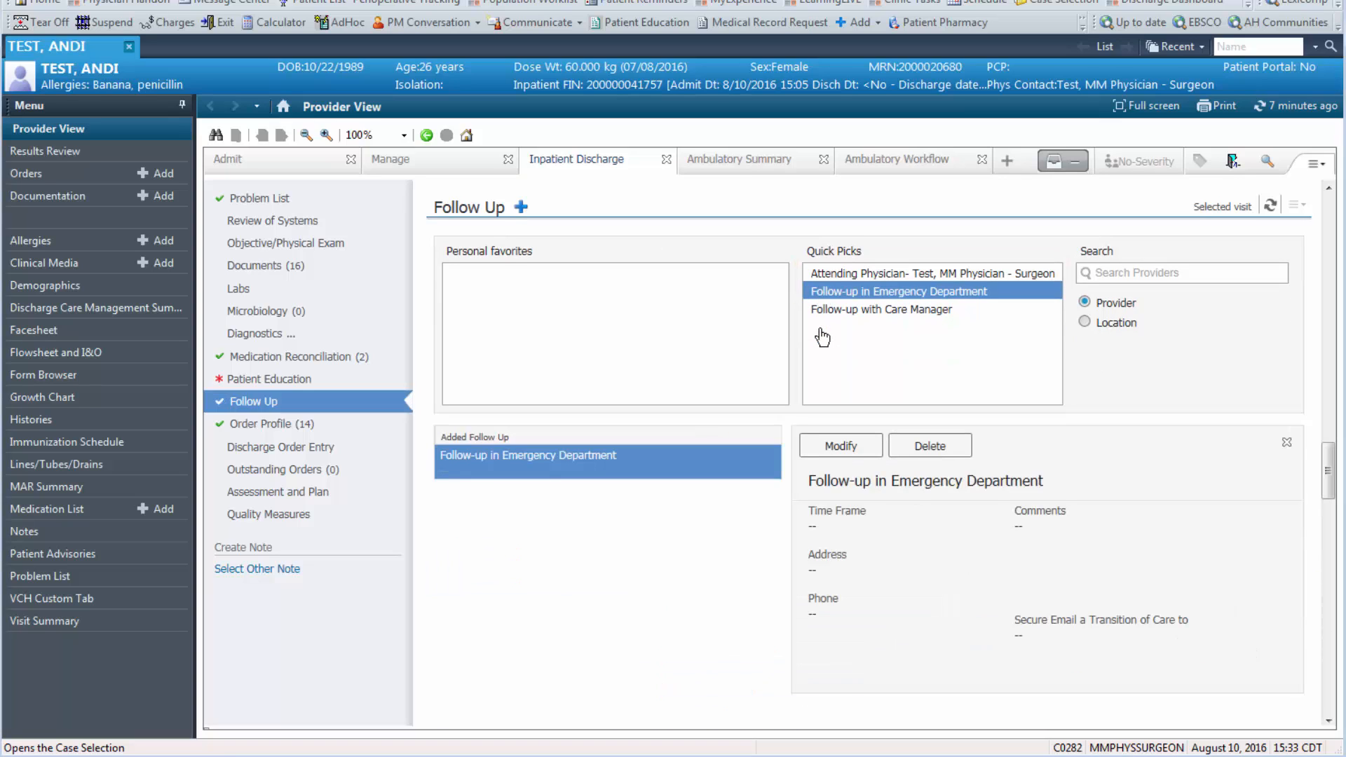
click(841, 446)
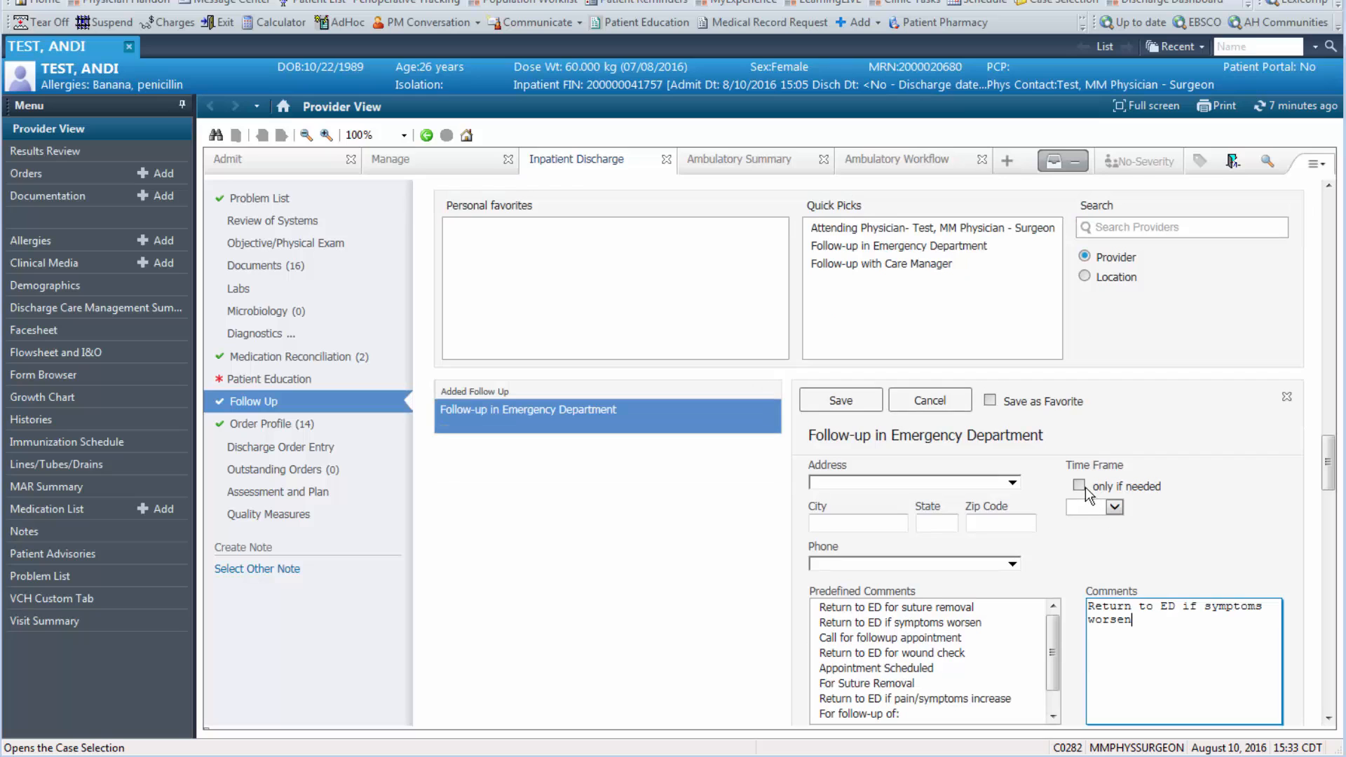
click(838, 400)
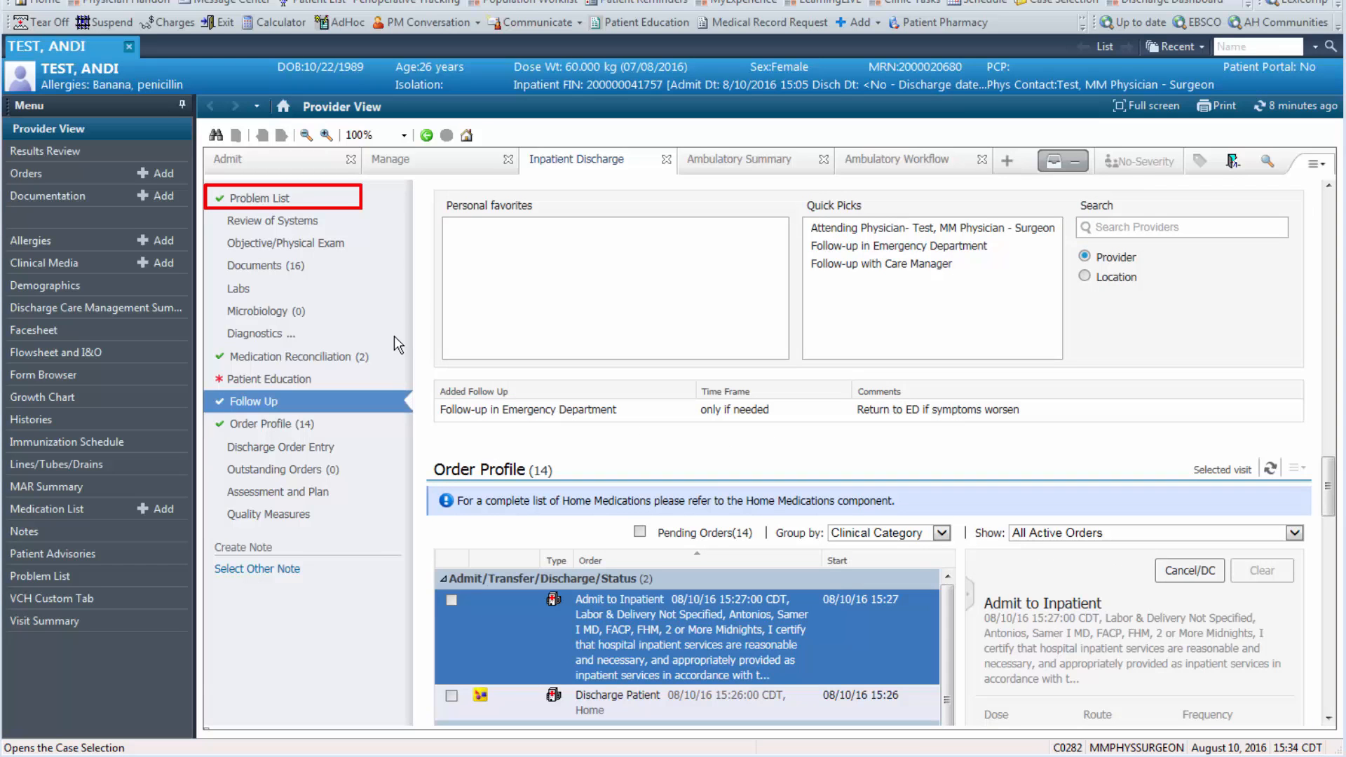
click(258, 198)
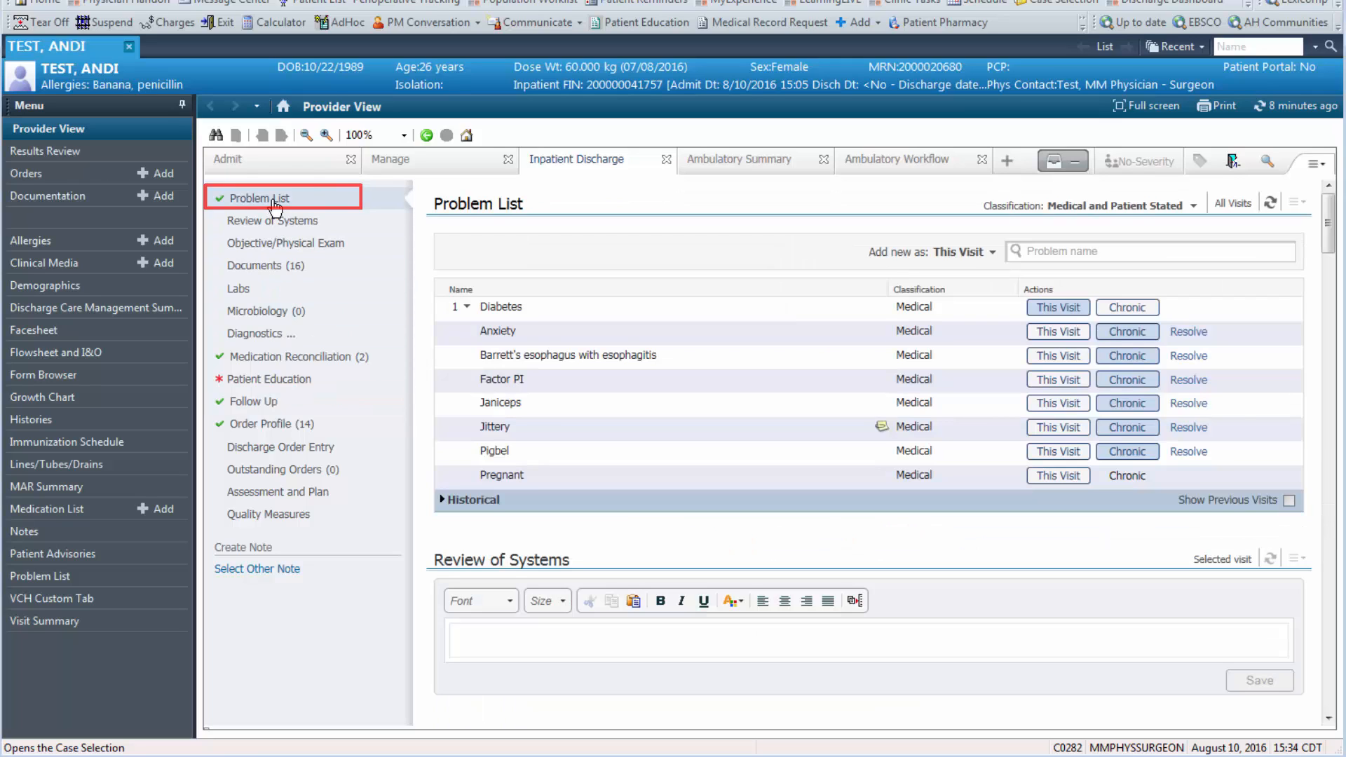
mouse_move(306, 212)
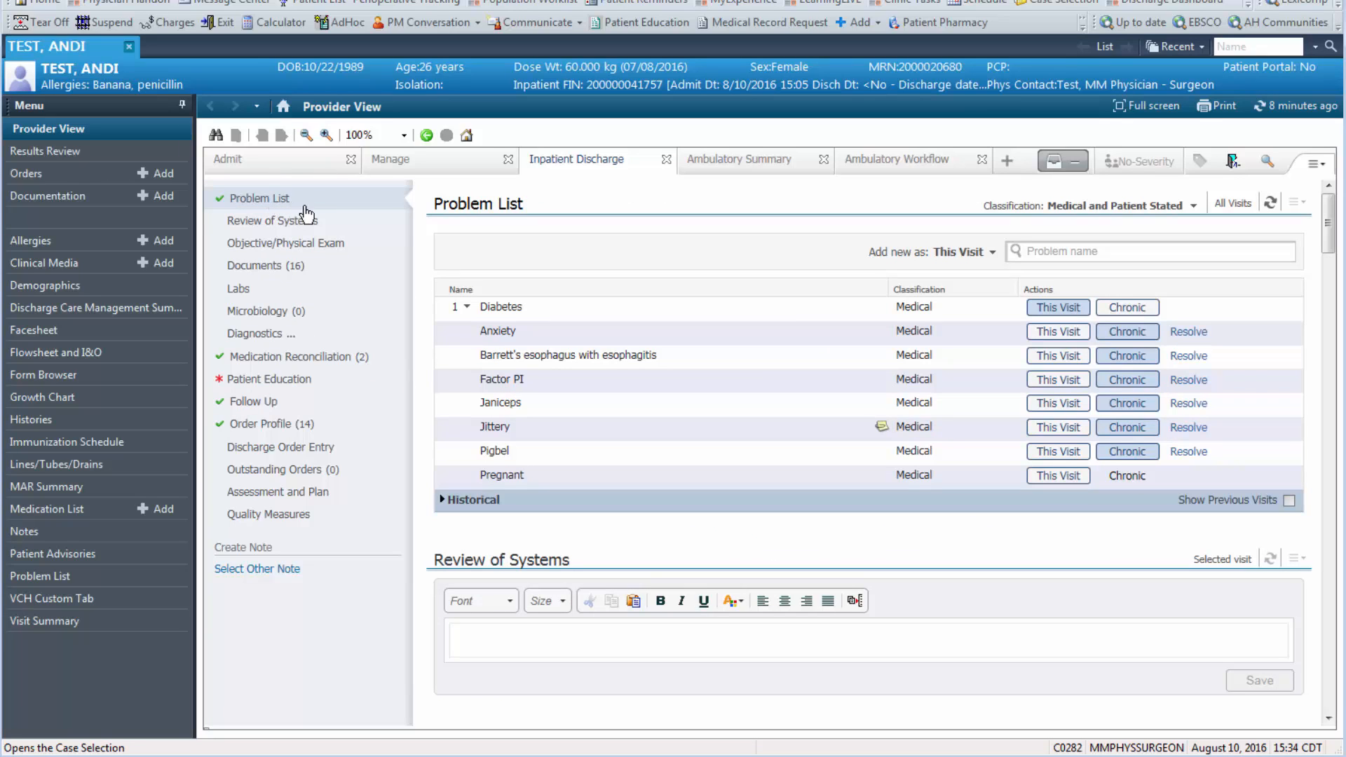
Flag Diabetes as Chronic and Resolve the Anxiety row in the Problem List
click(259, 198)
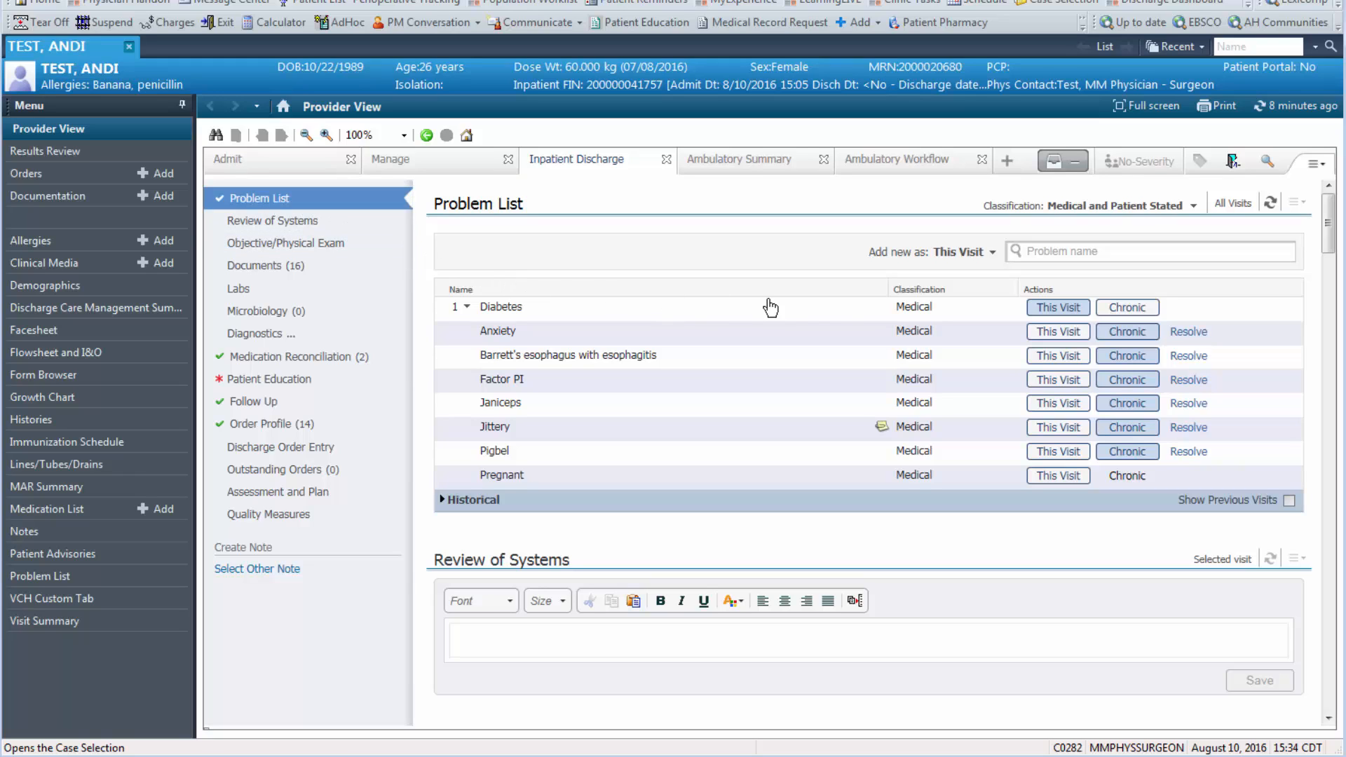
mouse_move(1026, 294)
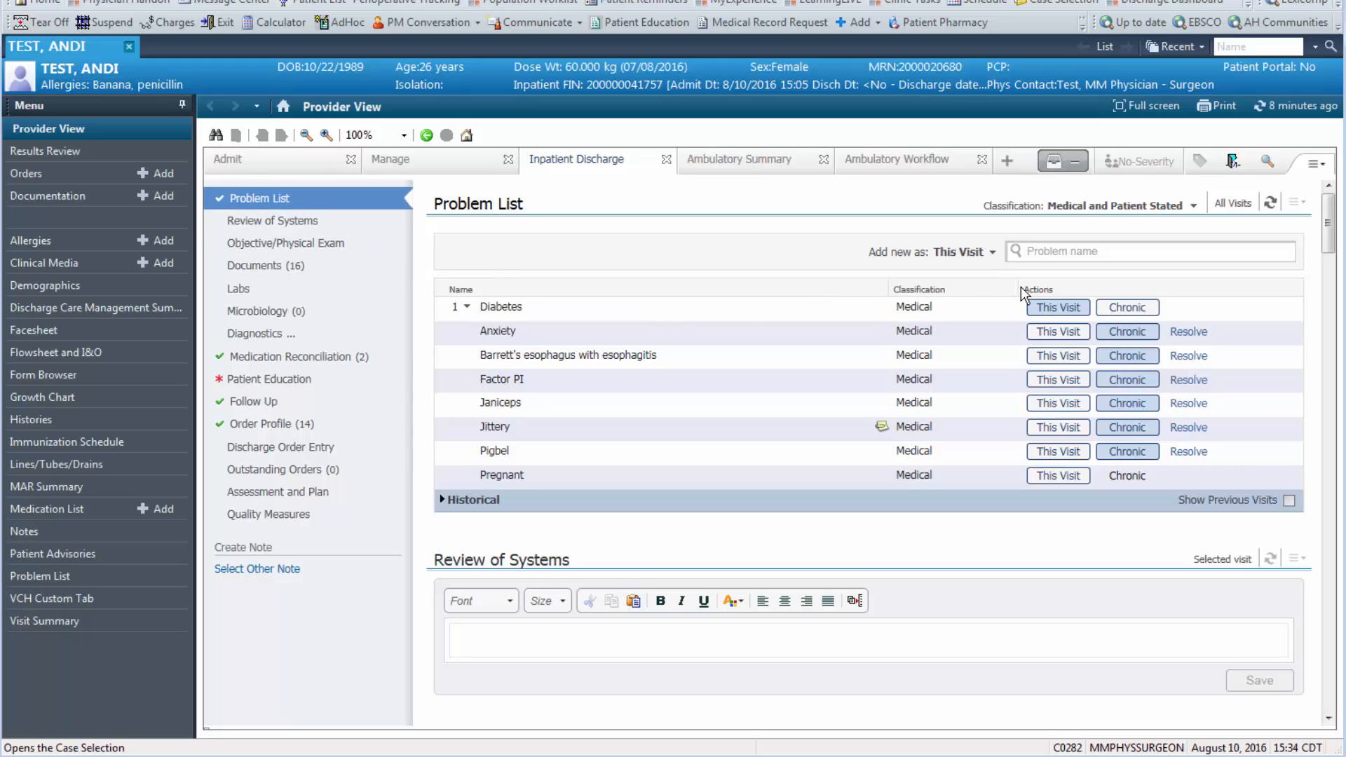
click(1149, 251)
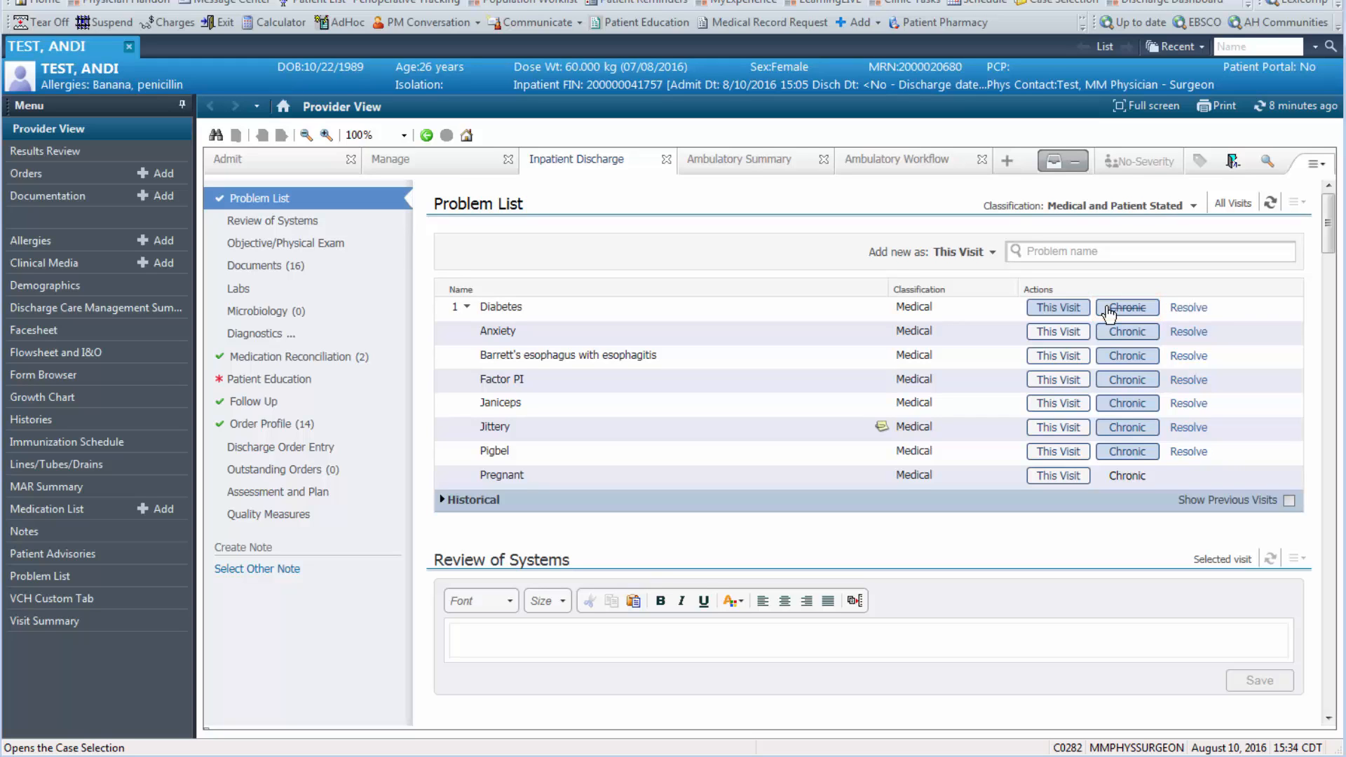
mouse_move(1091, 326)
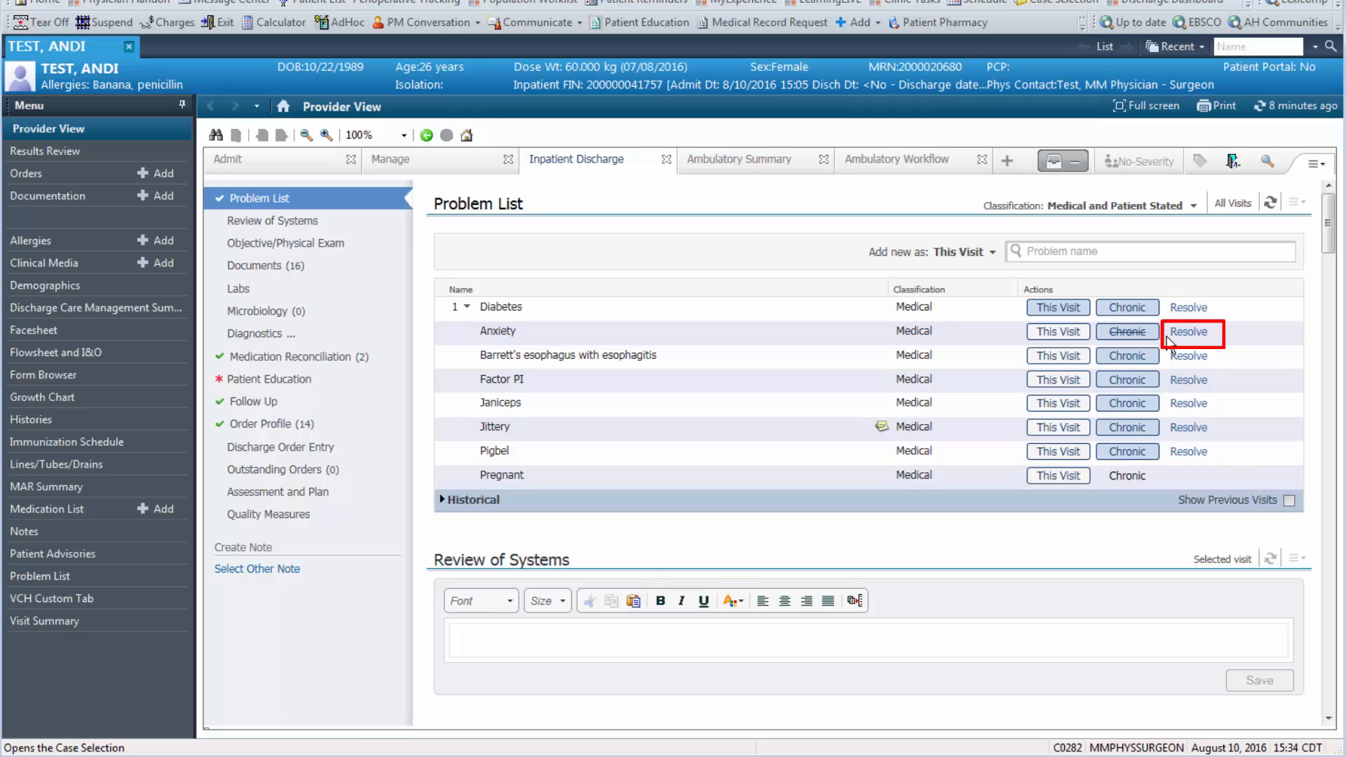
click(1189, 332)
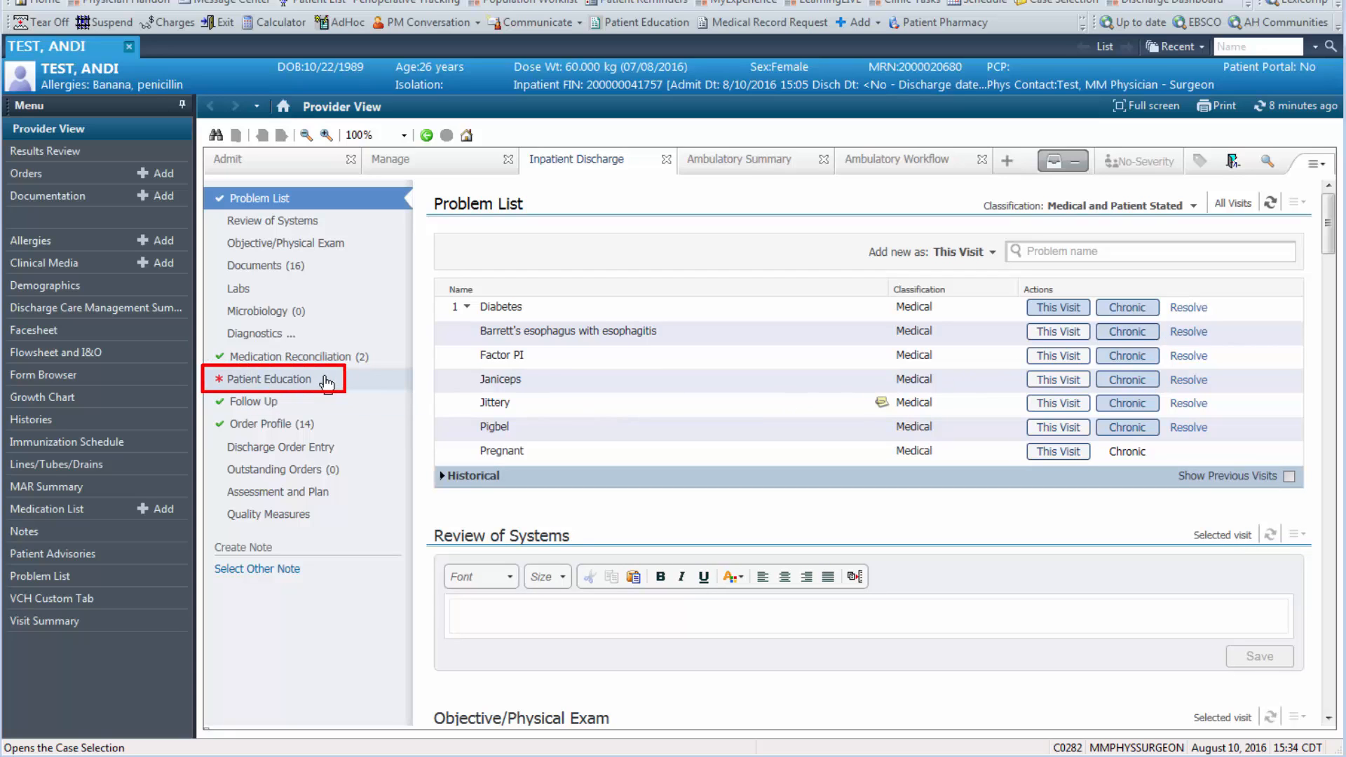
click(270, 379)
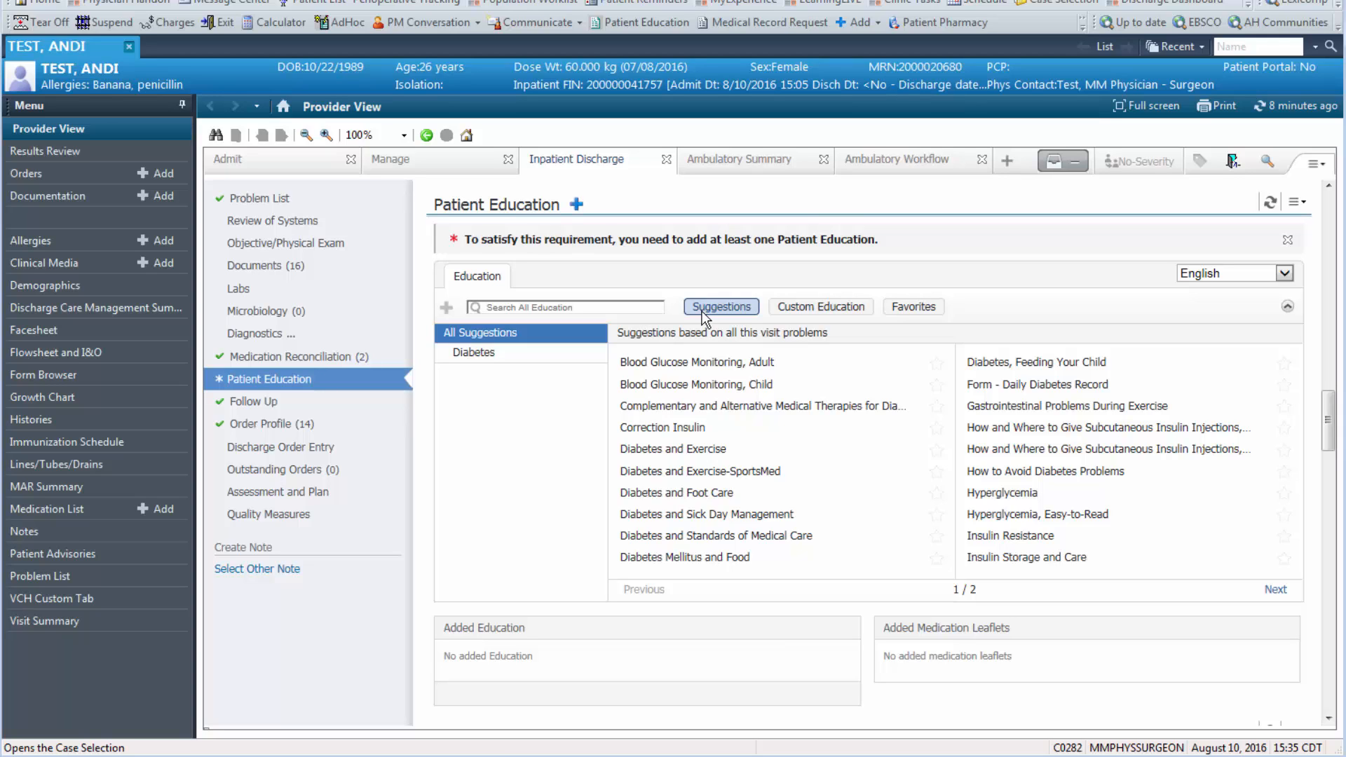
mouse_move(691, 427)
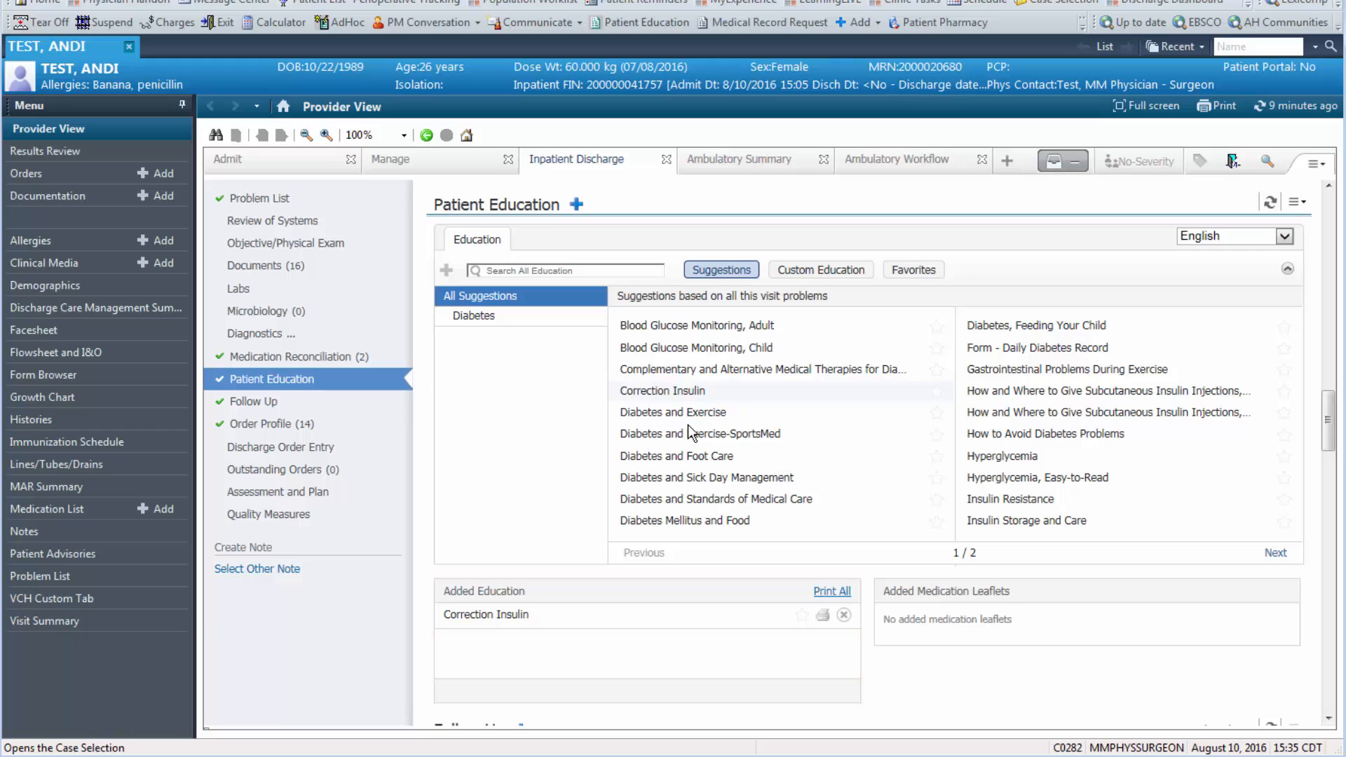
Search the education materials for 'wound' to find Dressing Change education
click(566, 270)
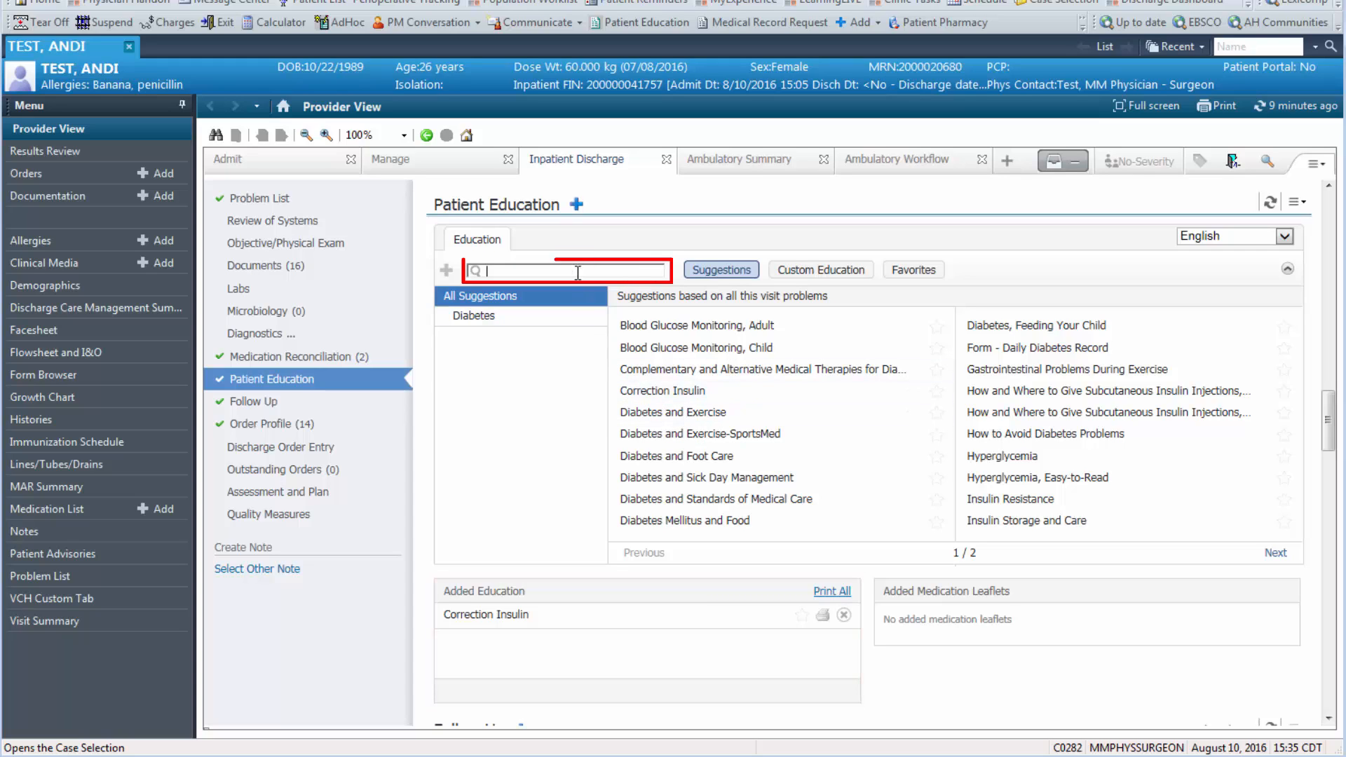
text(wou)
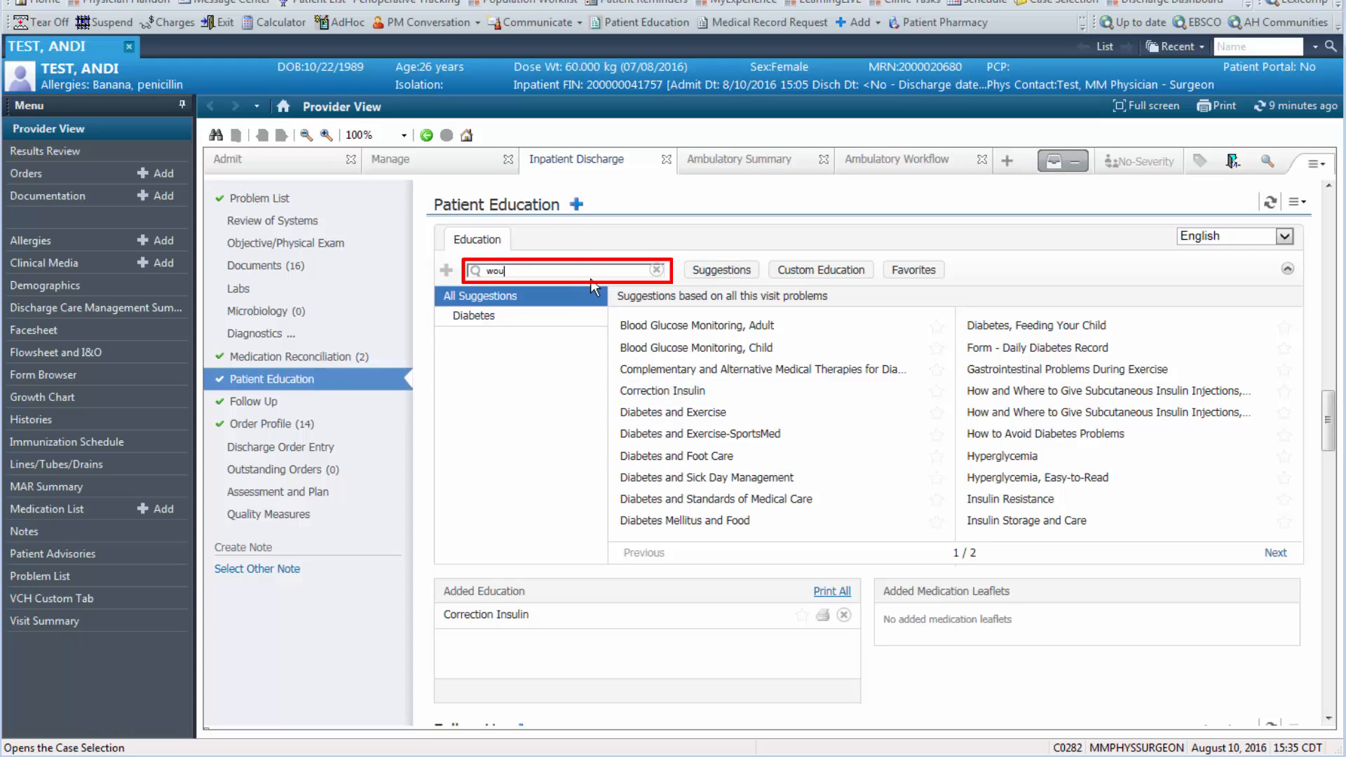
text(nd)
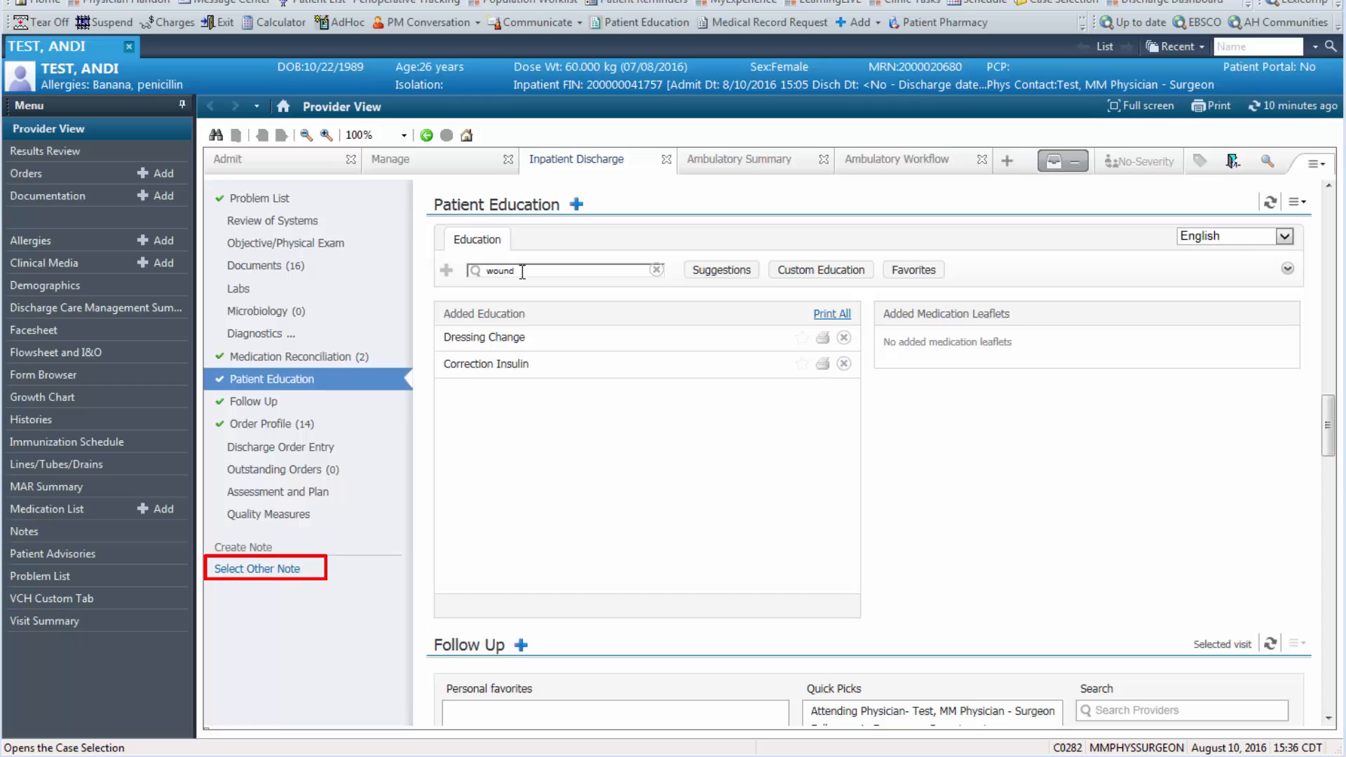
mouse_move(275, 580)
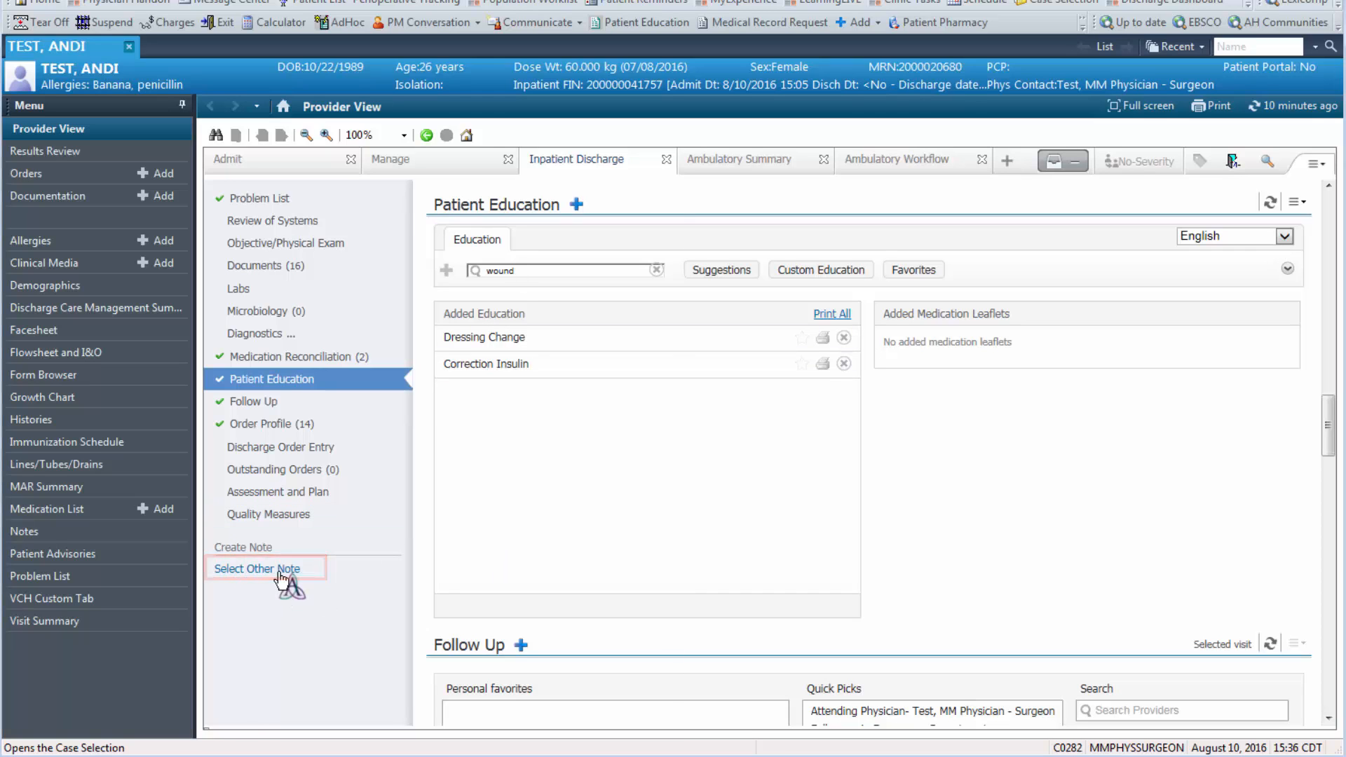
Start a new note and choose the Discharge Note template from Favorites
click(256, 568)
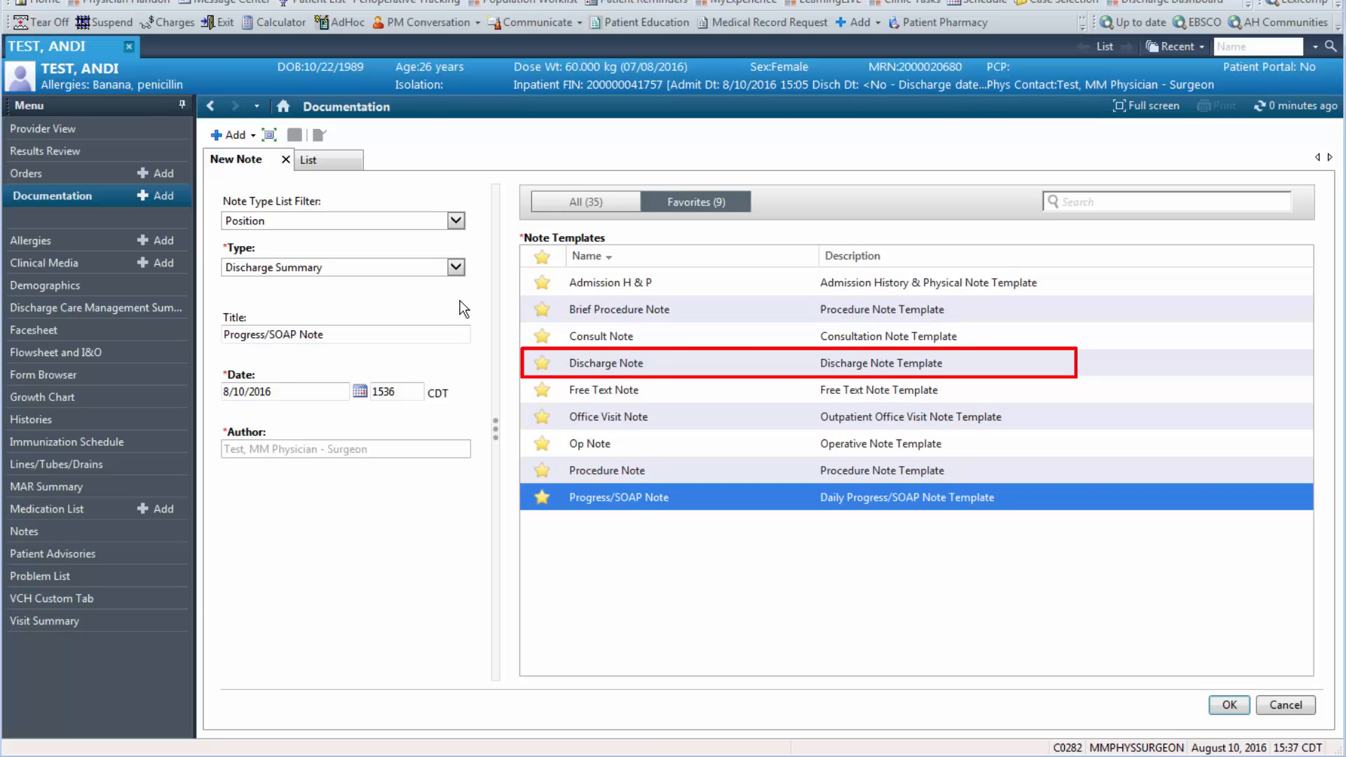
click(1228, 705)
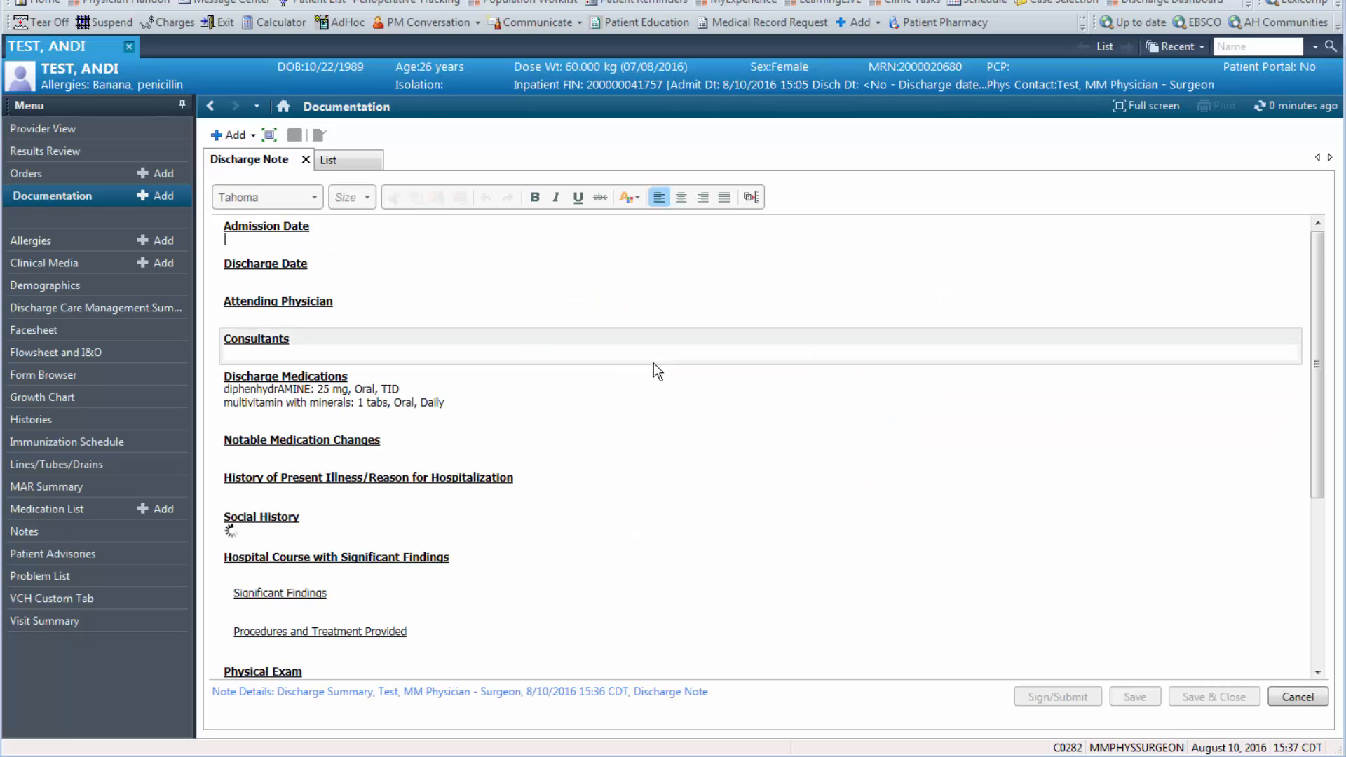